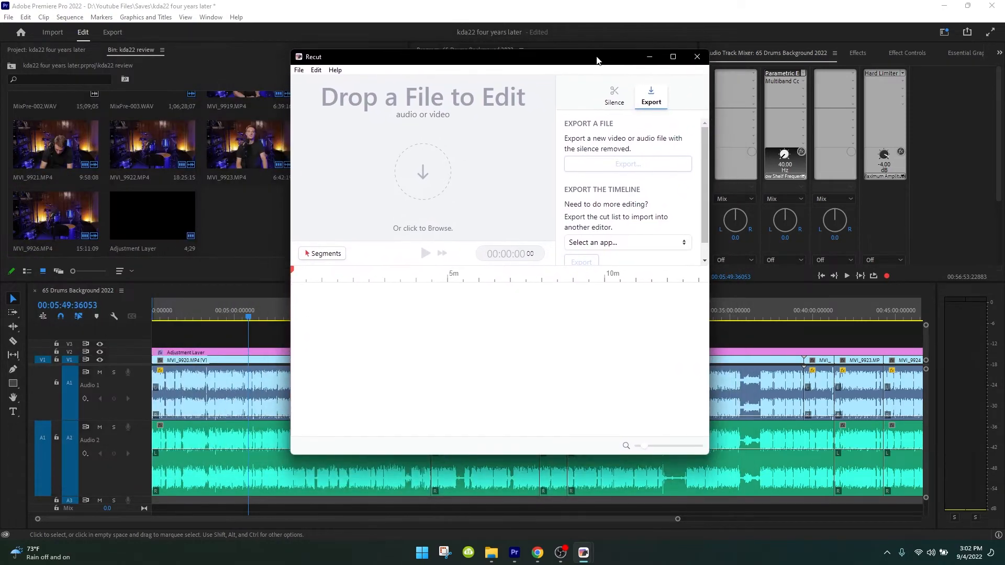
{"action": "mouse_move", "coordinate": [465, 153]}
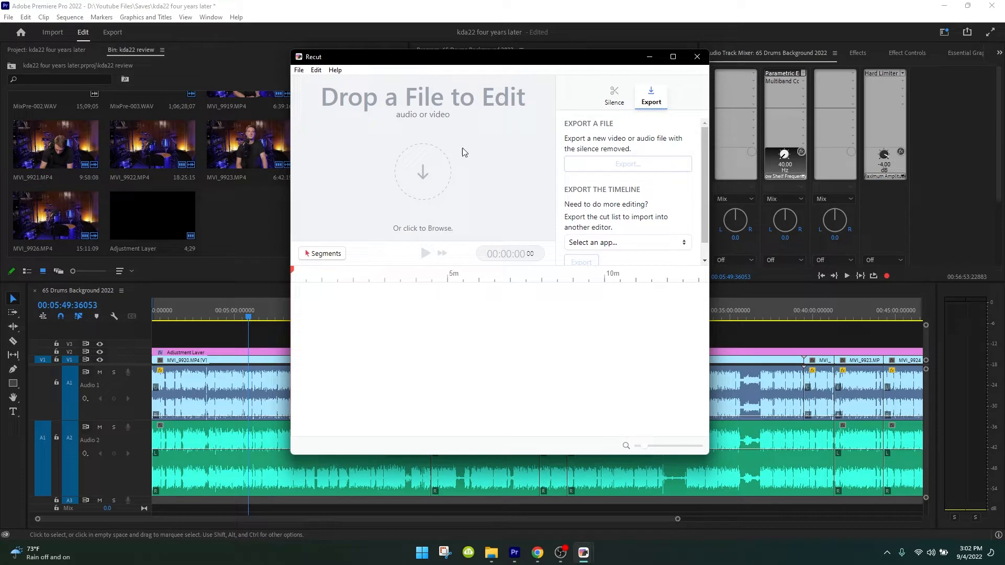
{"action": "mouse_move", "coordinate": [407, 208]}
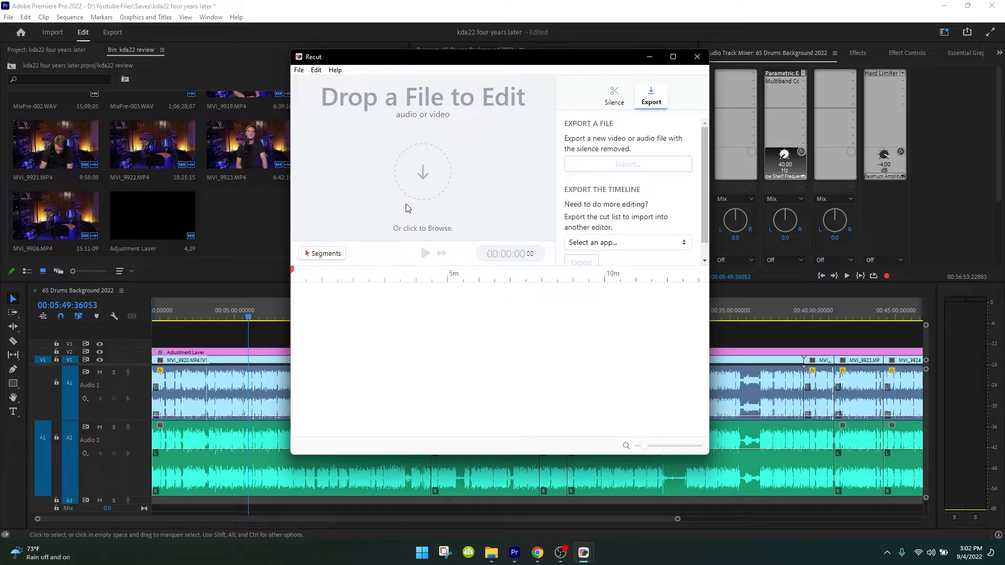
{"action": "mouse_move", "coordinate": [461, 76]}
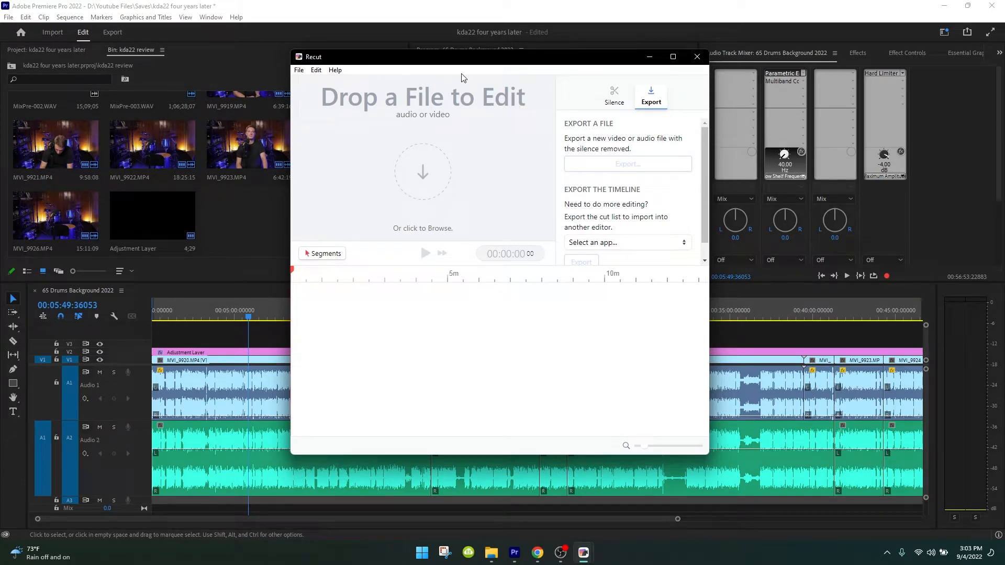
{"action": "mouse_move", "coordinate": [446, 71]}
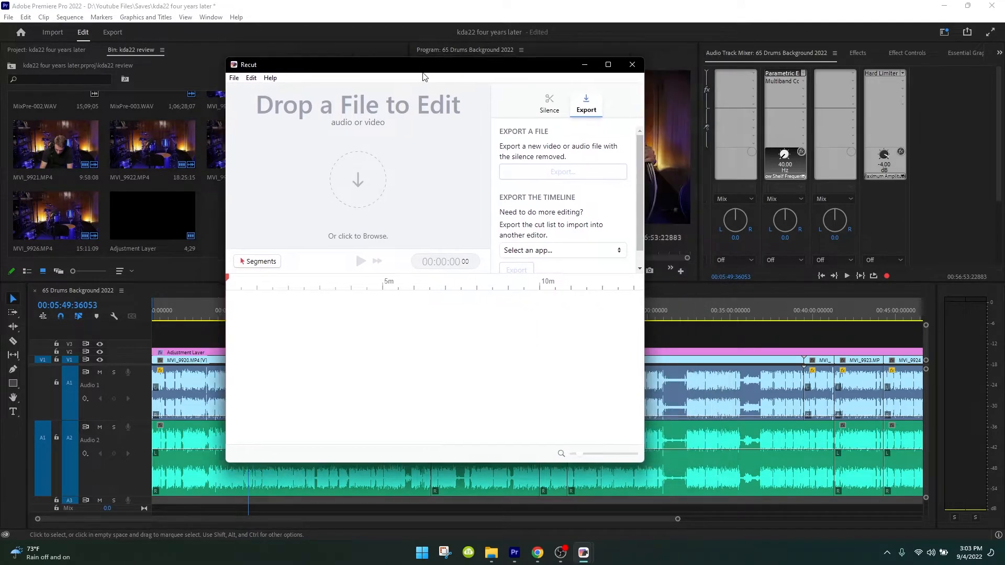
Load the 56:53 talking-head recording into Recut, trimming to 43:34 across 528 cuts
{"action": "left_click", "coordinate": [357, 236]}
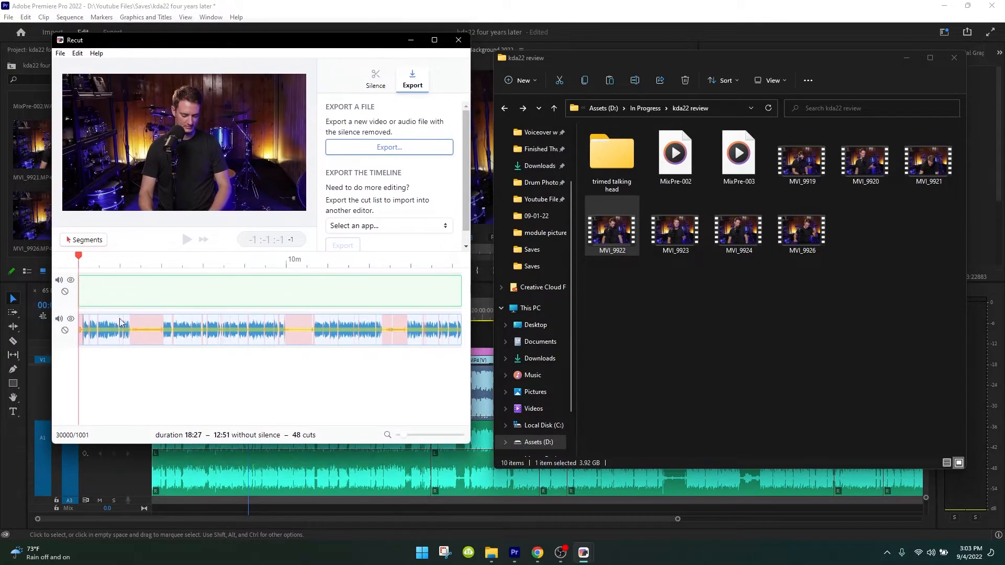
{"action": "mouse_move", "coordinate": [388, 148]}
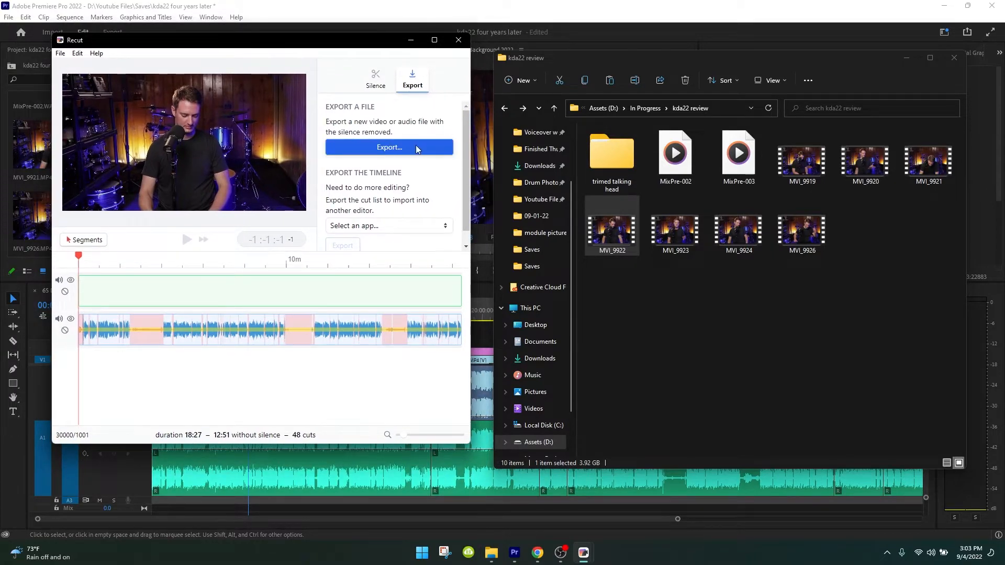
{"action": "left_click", "coordinate": [387, 226]}
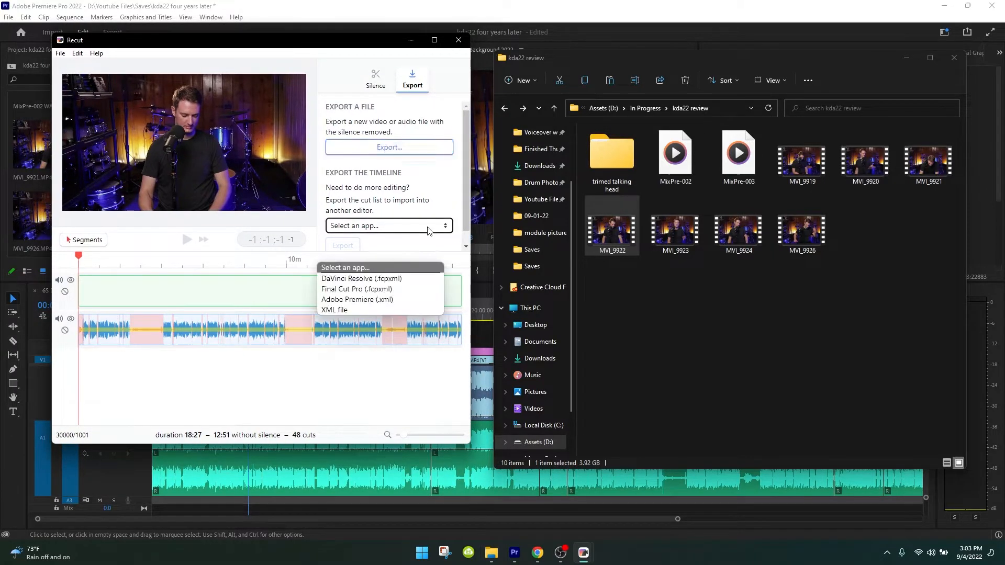
{"action": "left_click", "coordinate": [357, 299]}
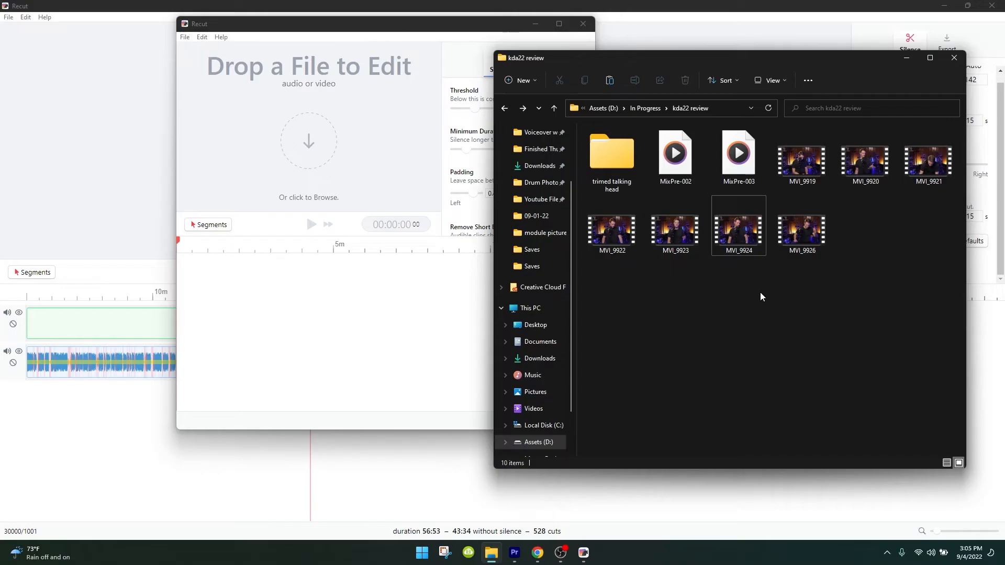
Drop camera clips MVI_9919–MVI_9926 into Recut as separate tracks, then close that window
{"action": "left_click", "coordinate": [802, 225]}
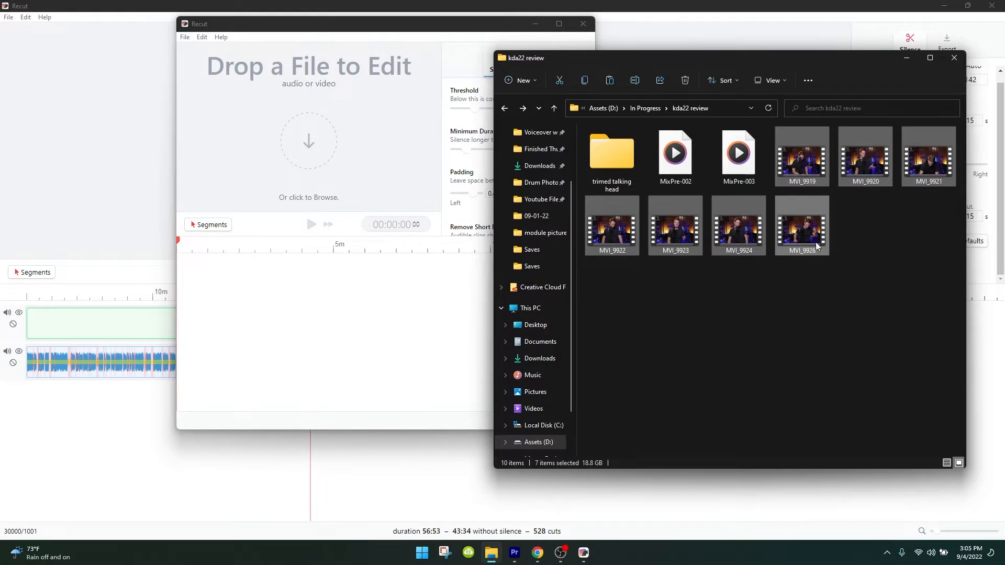
{"action": "mouse_move", "coordinate": [99, 6]}
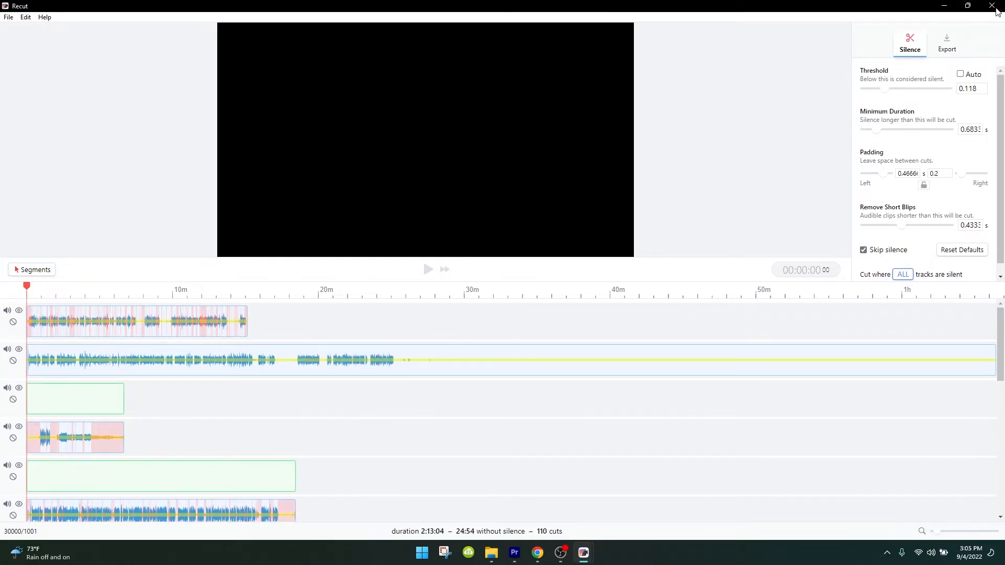
{"action": "left_click", "coordinate": [513, 552]}
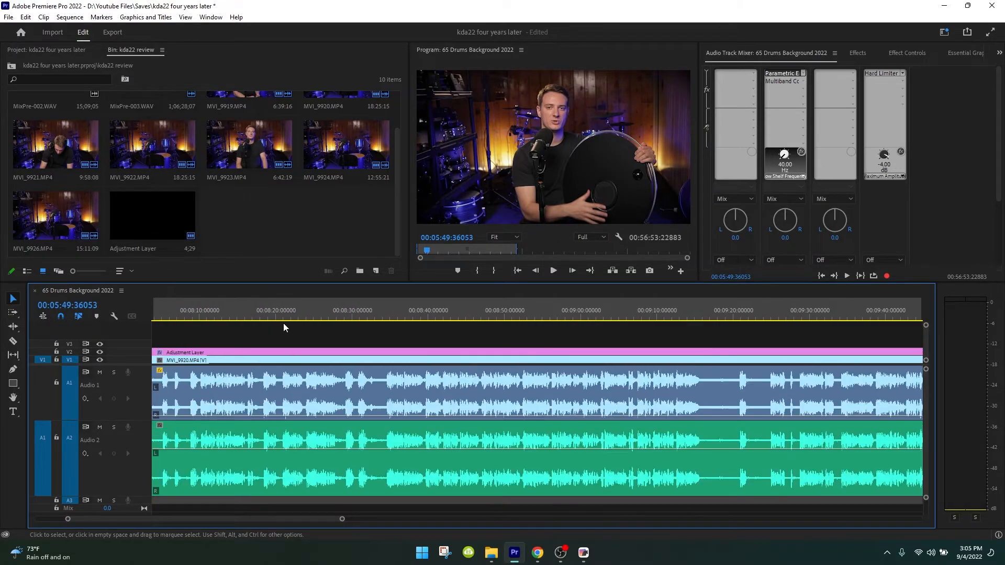
Open Premiere's export settings for the 65 Drums Background 2022 sequence, then return to Recut
{"action": "left_click", "coordinate": [265, 310]}
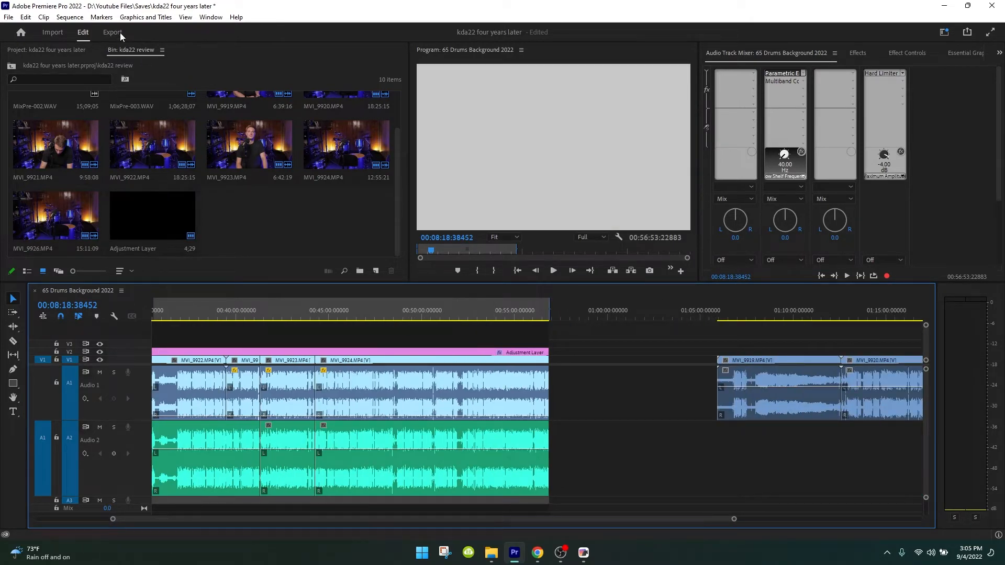
{"action": "left_click", "coordinate": [112, 32]}
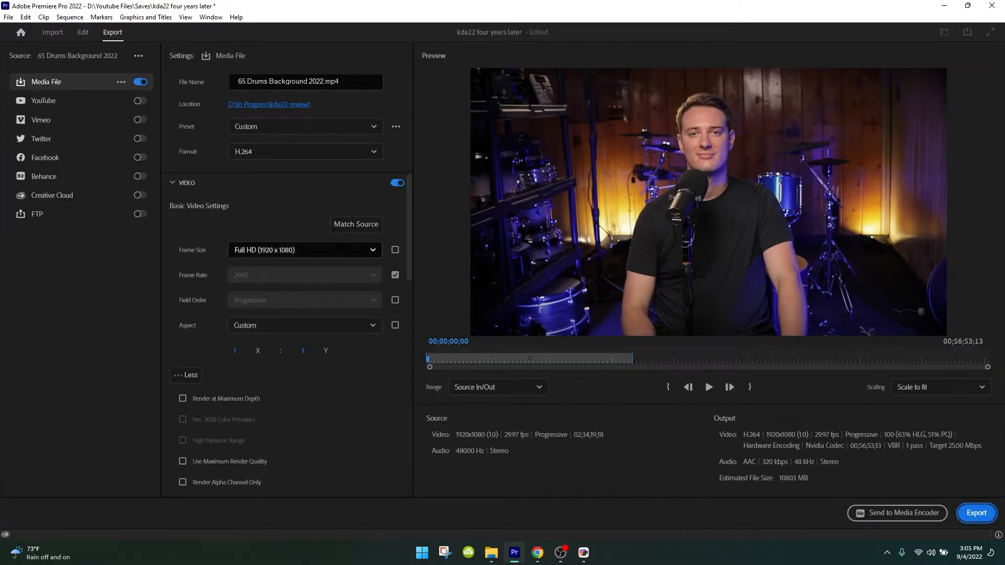
{"action": "left_click", "coordinate": [581, 556]}
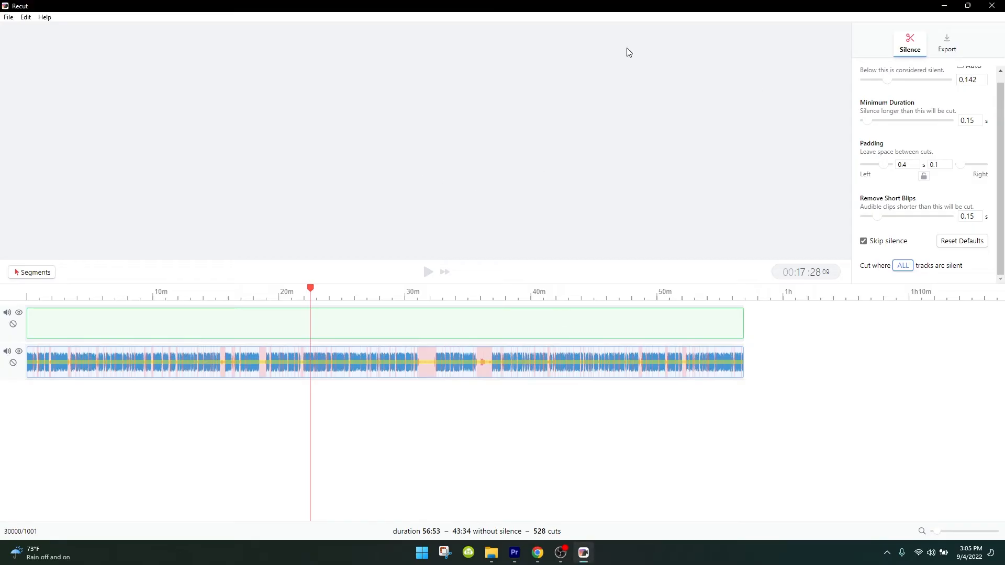
{"action": "mouse_move", "coordinate": [346, 392]}
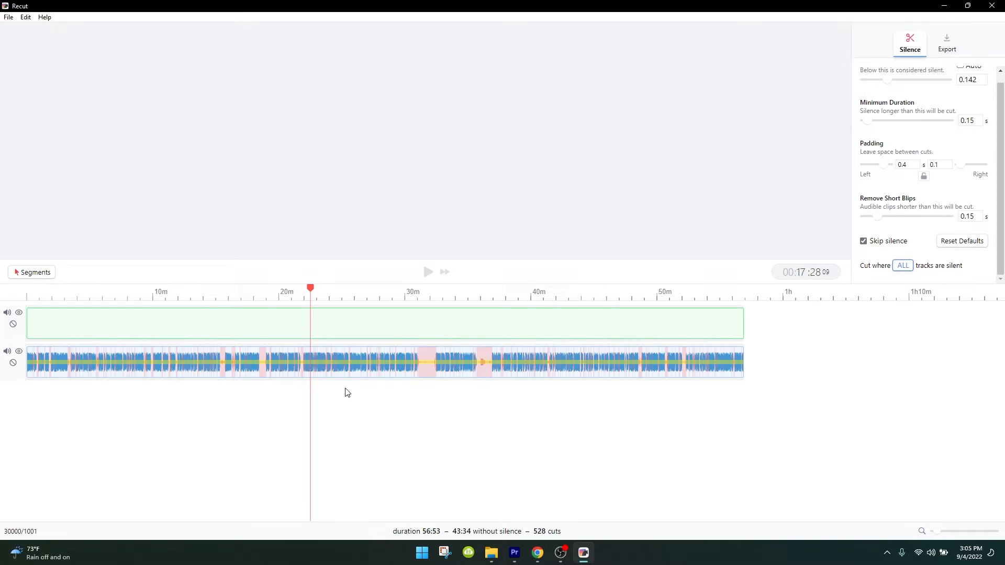
{"action": "mouse_move", "coordinate": [320, 436]}
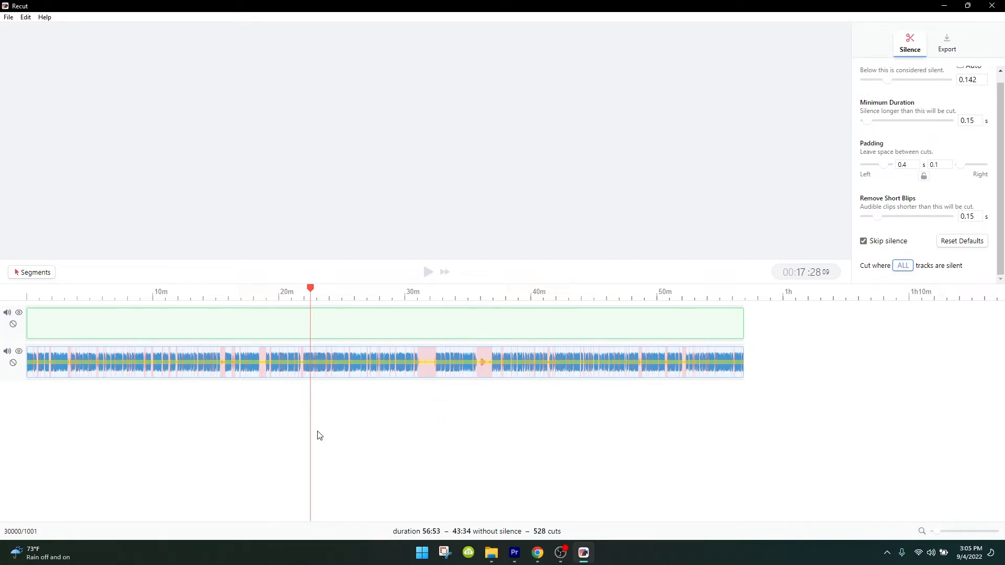
{"action": "mouse_move", "coordinate": [67, 382]}
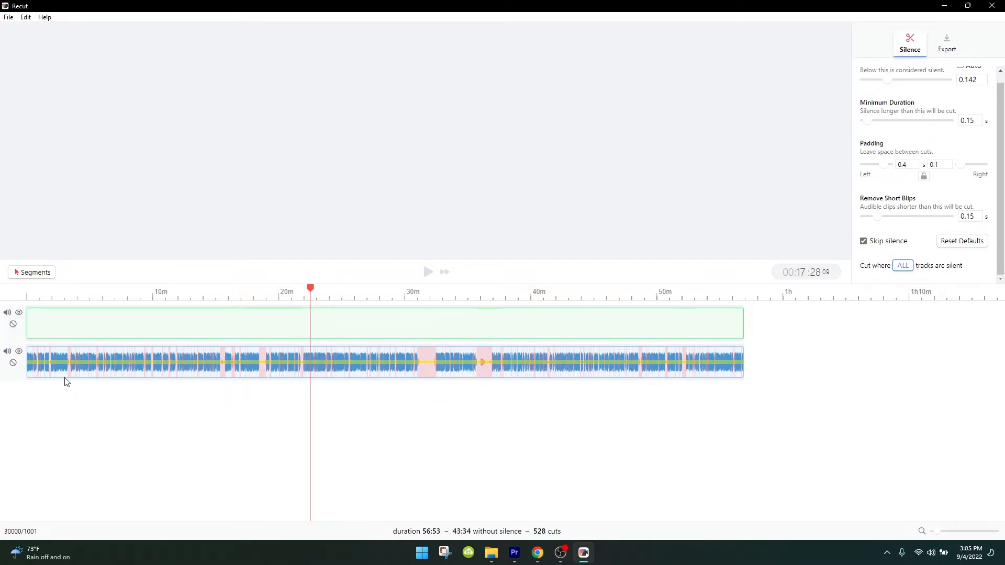
{"action": "mouse_move", "coordinate": [322, 250]}
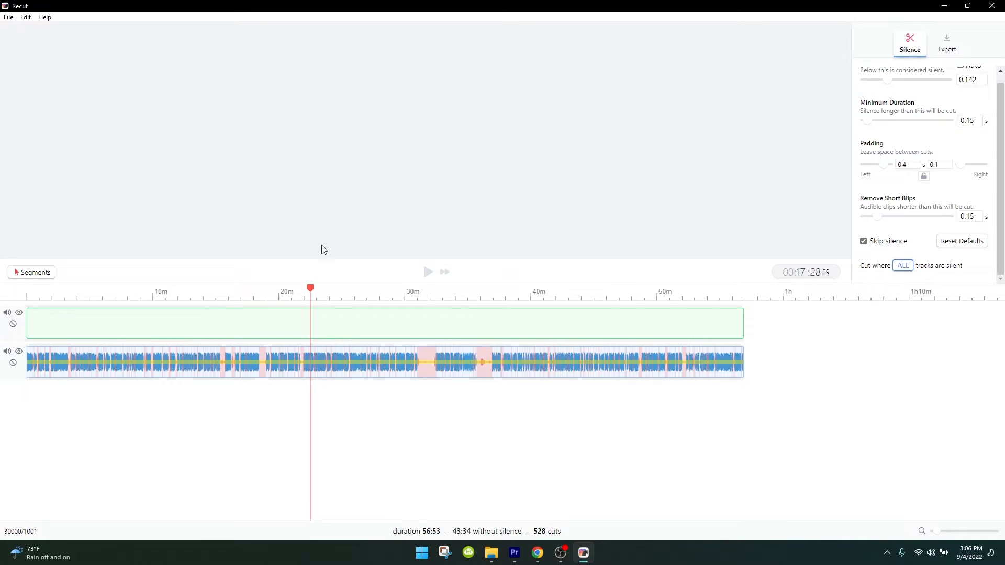
{"action": "mouse_move", "coordinate": [387, 371]}
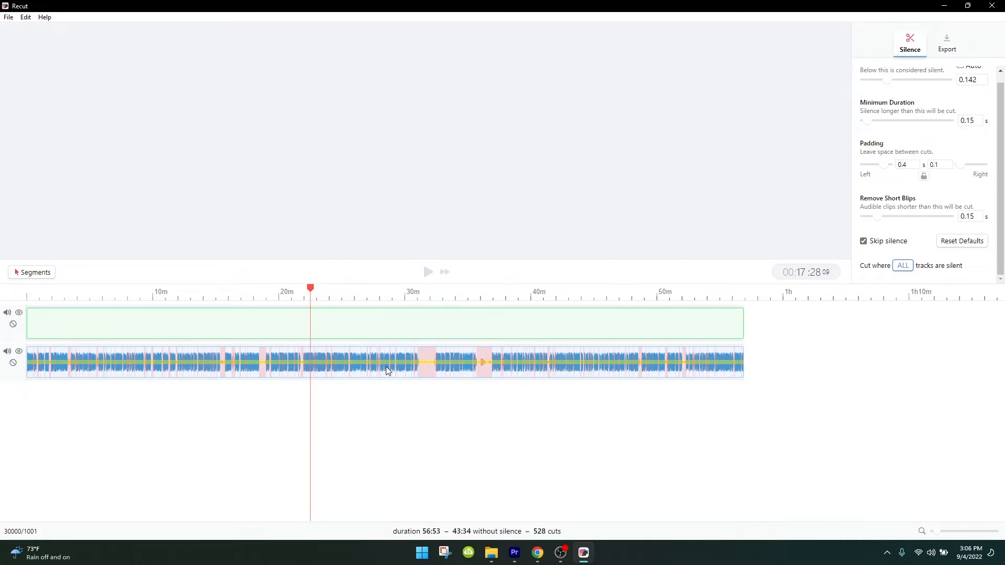
Show the MVI_9919 talking-head preview in Recut and move the playhead to 15:00
{"action": "left_click", "coordinate": [491, 553]}
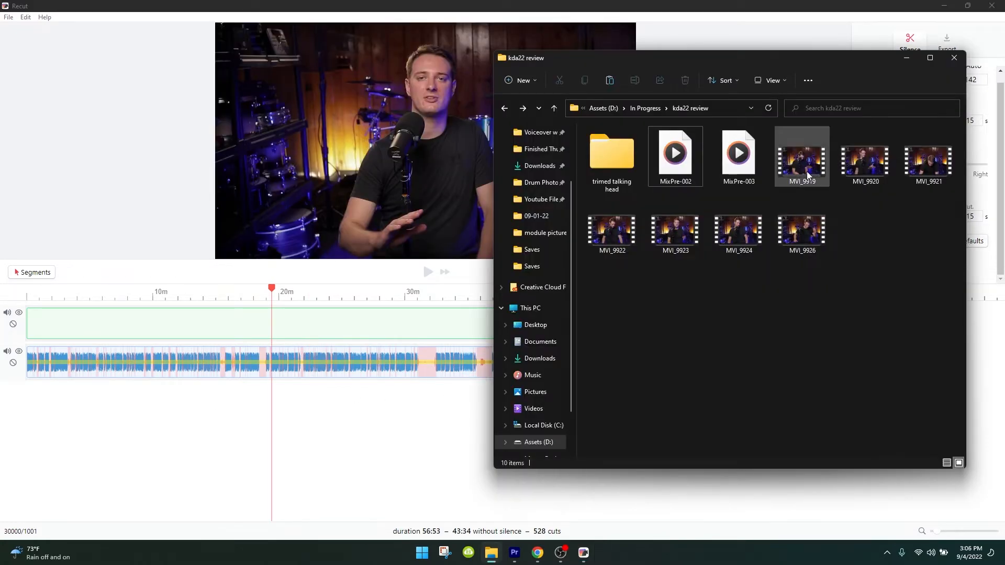
{"action": "left_click", "coordinate": [928, 160]}
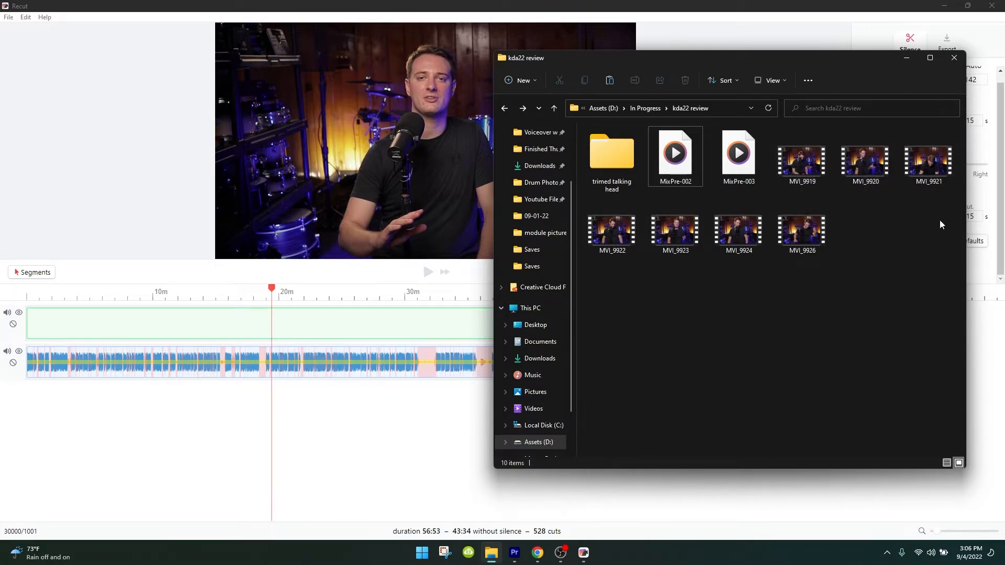
{"action": "mouse_move", "coordinate": [765, 122]}
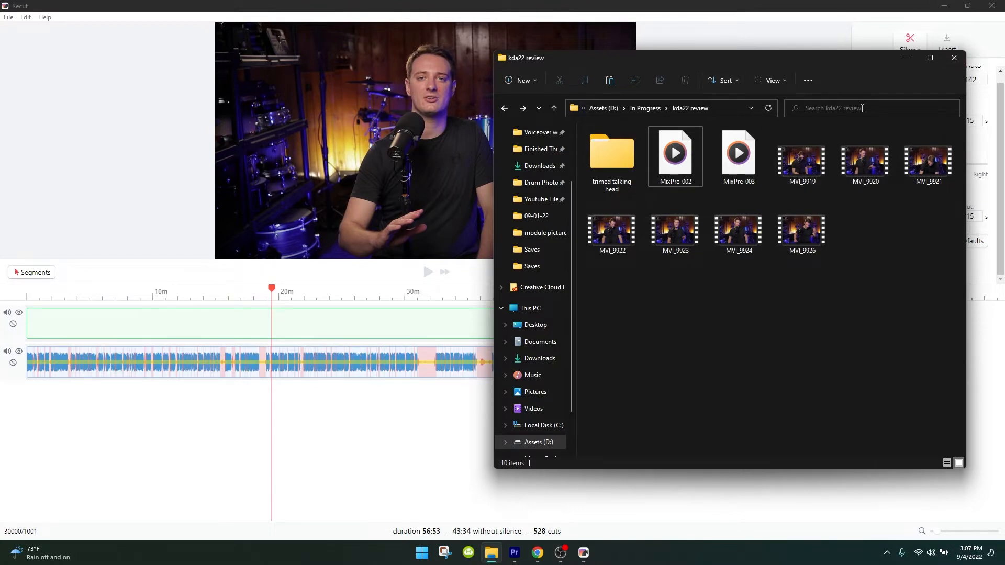
{"action": "left_click", "coordinate": [953, 57]}
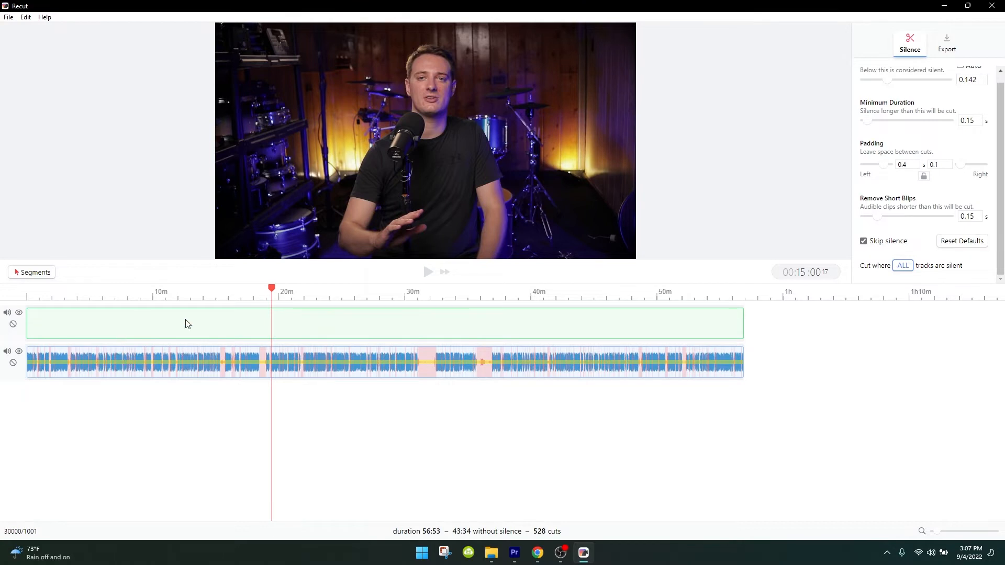
{"action": "mouse_move", "coordinate": [506, 458]}
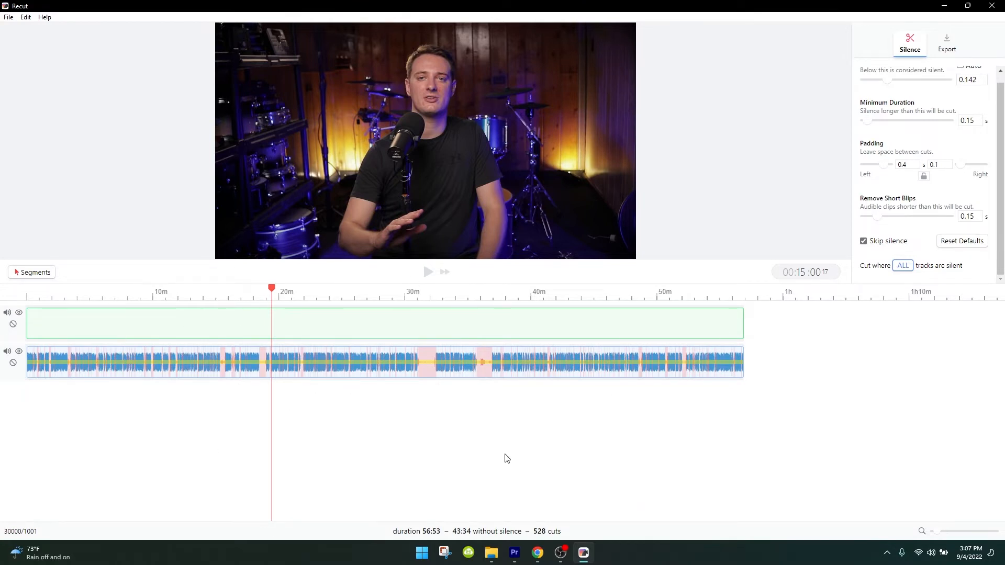
{"action": "mouse_move", "coordinate": [89, 397]}
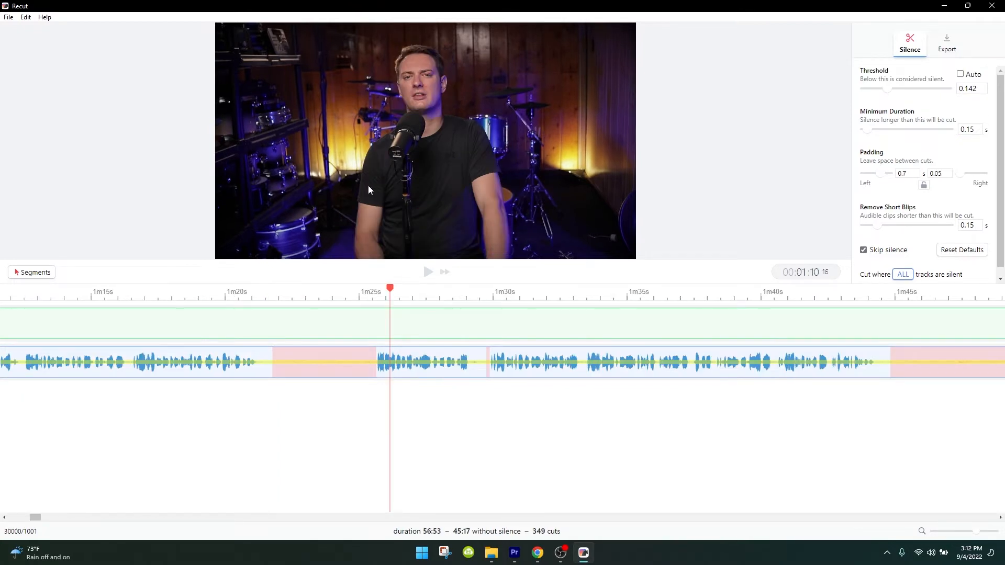
{"action": "mouse_move", "coordinate": [762, 228]}
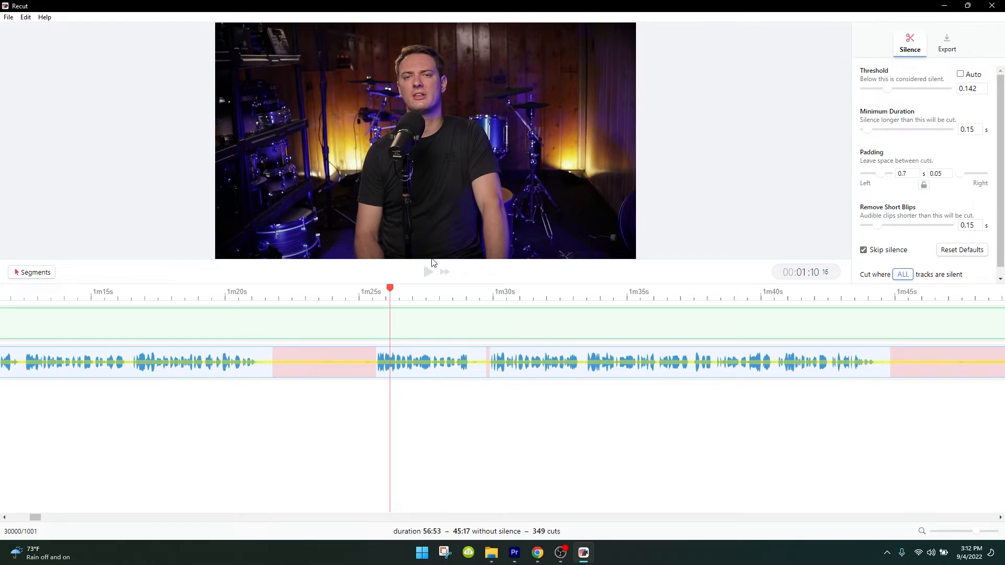
{"action": "mouse_move", "coordinate": [887, 89]}
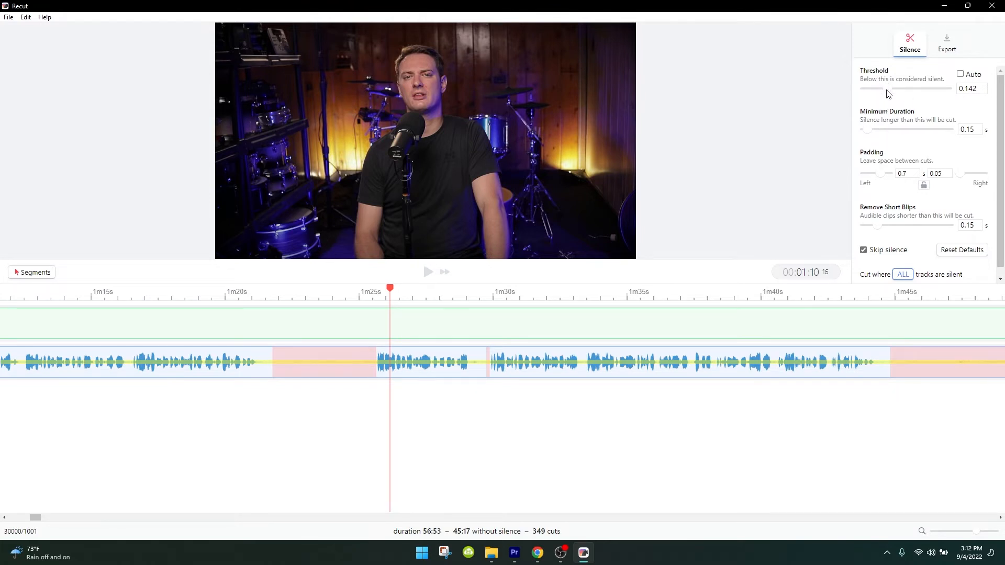
{"action": "mouse_move", "coordinate": [676, 170]}
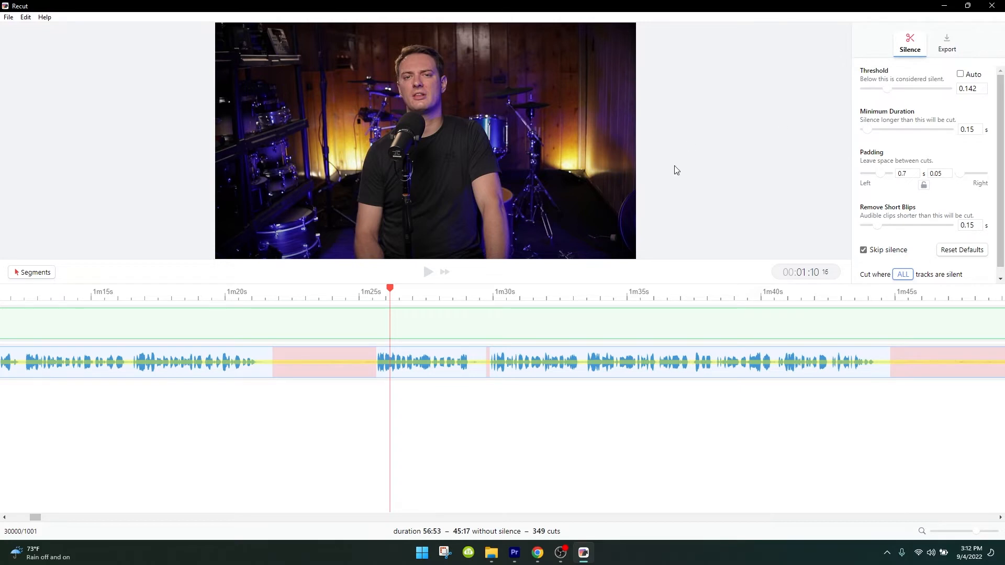
{"action": "mouse_move", "coordinate": [889, 76]}
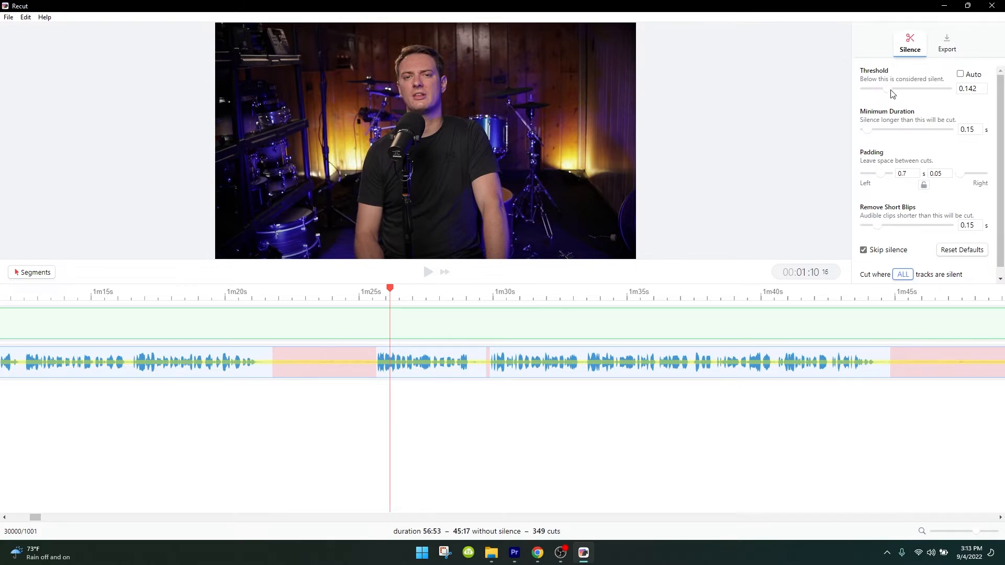
{"action": "mouse_move", "coordinate": [884, 90]}
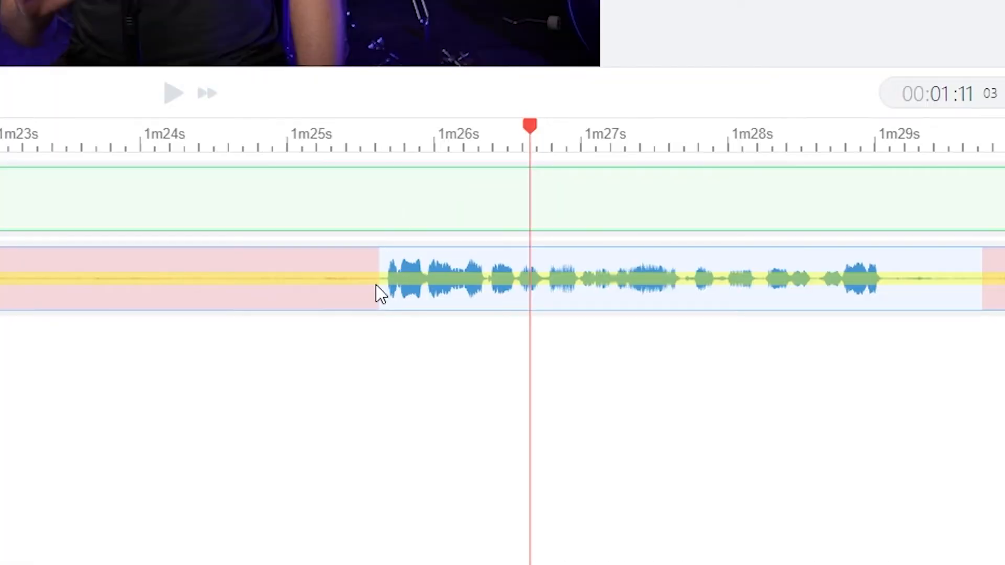
{"action": "mouse_move", "coordinate": [798, 235]}
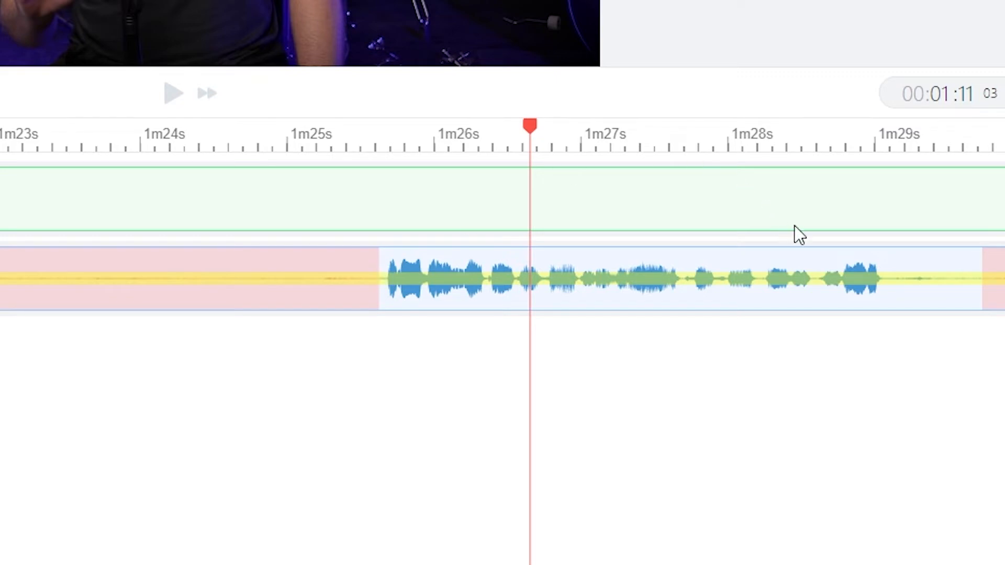
{"action": "mouse_move", "coordinate": [915, 82]}
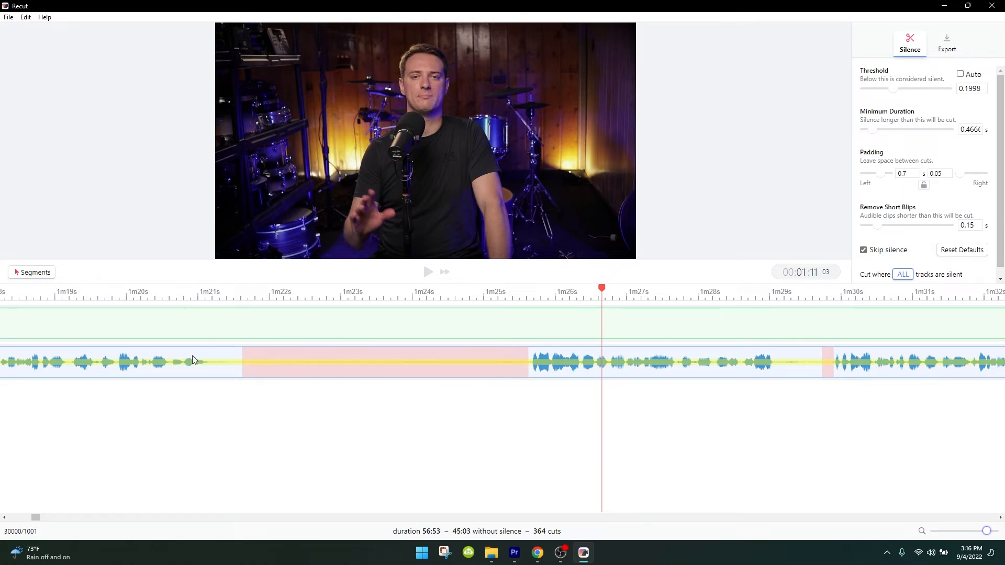
{"action": "mouse_move", "coordinate": [225, 337]}
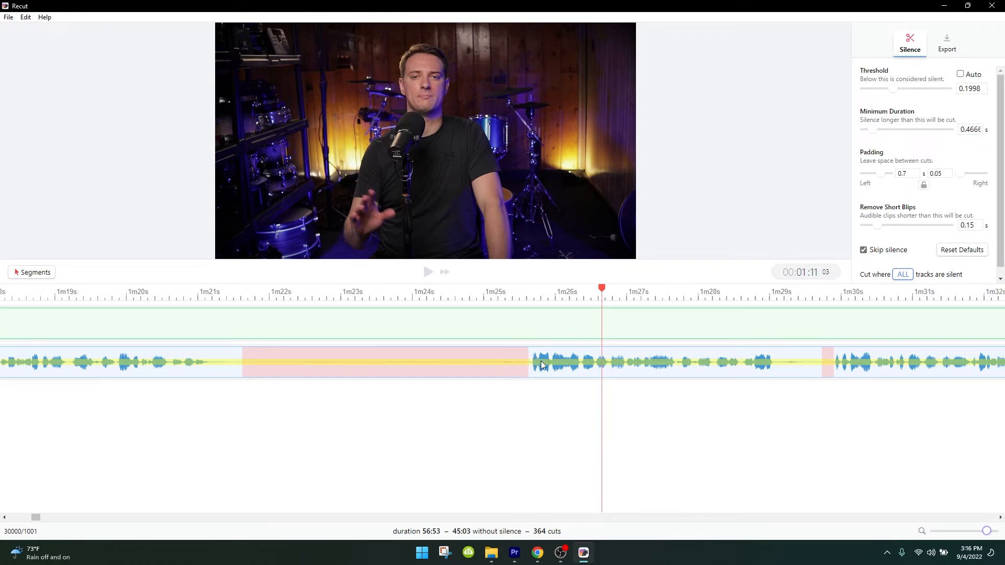
{"action": "mouse_move", "coordinate": [923, 239]}
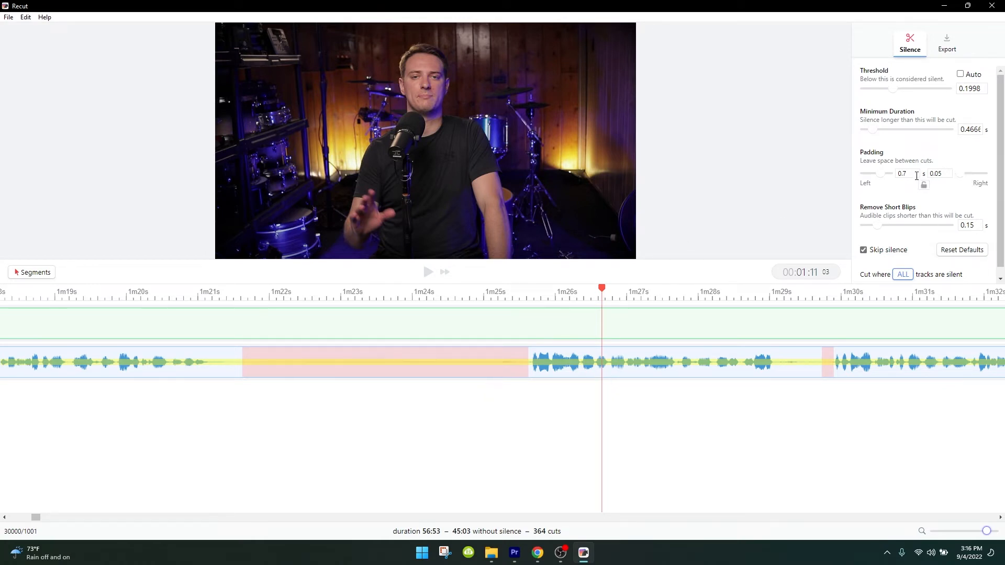
Set left padding to 0.4 s for 623 cuts, reviewing gaps around 1m19s–2m10s
{"action": "left_click", "coordinate": [43, 289]}
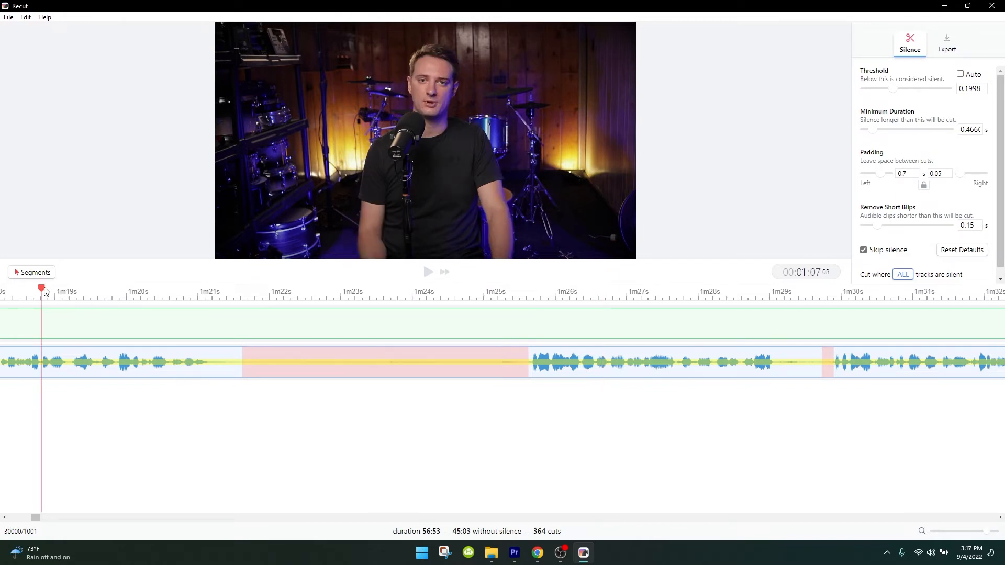
{"action": "left_click", "coordinate": [542, 288]}
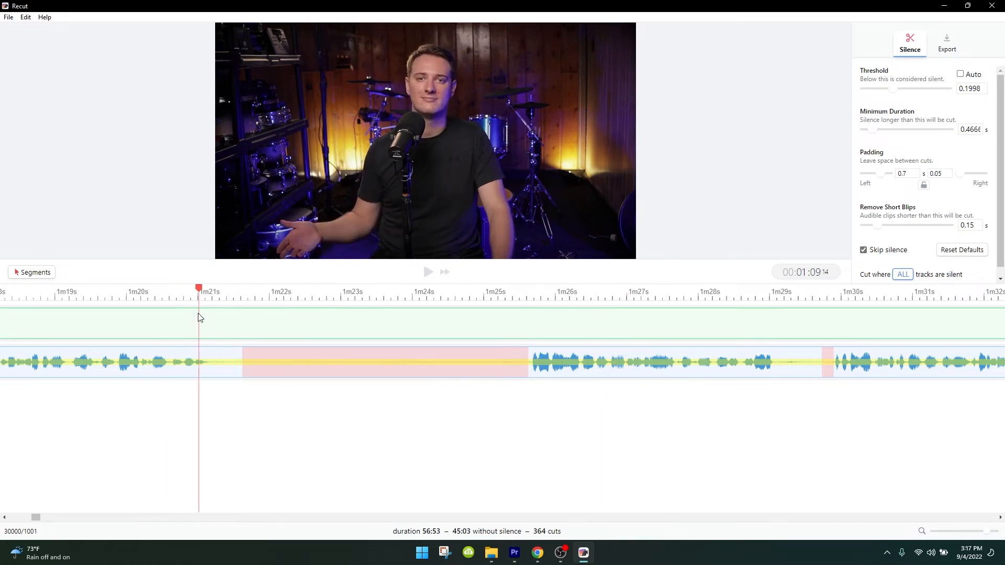
{"action": "left_click", "coordinate": [428, 272]}
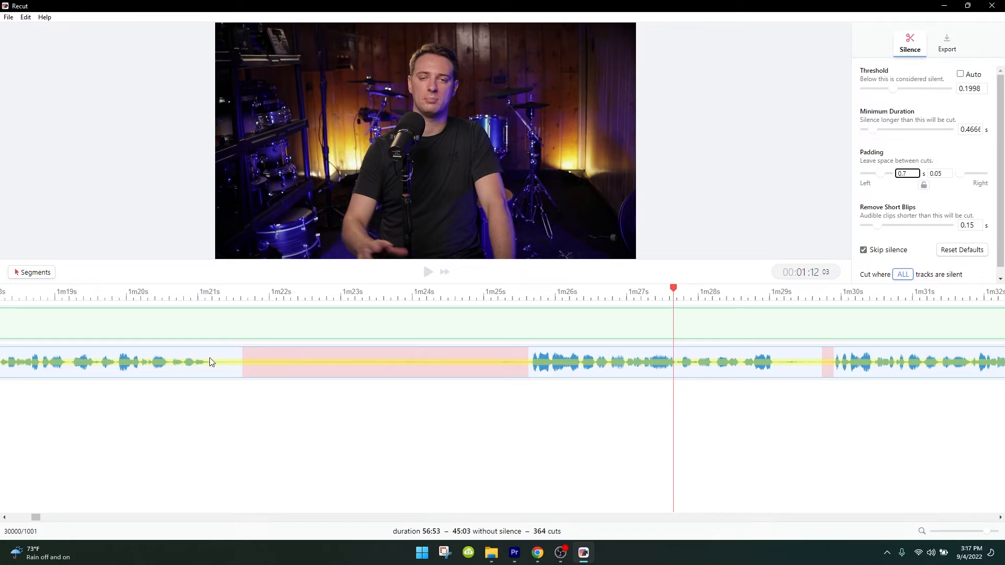
{"action": "left_click", "coordinate": [234, 287]}
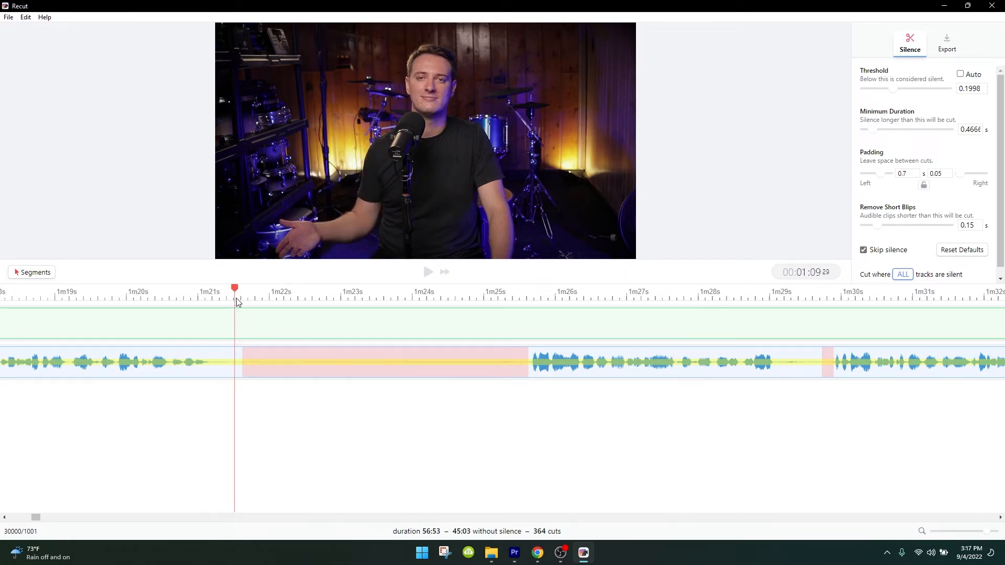
{"action": "left_click", "coordinate": [230, 288]}
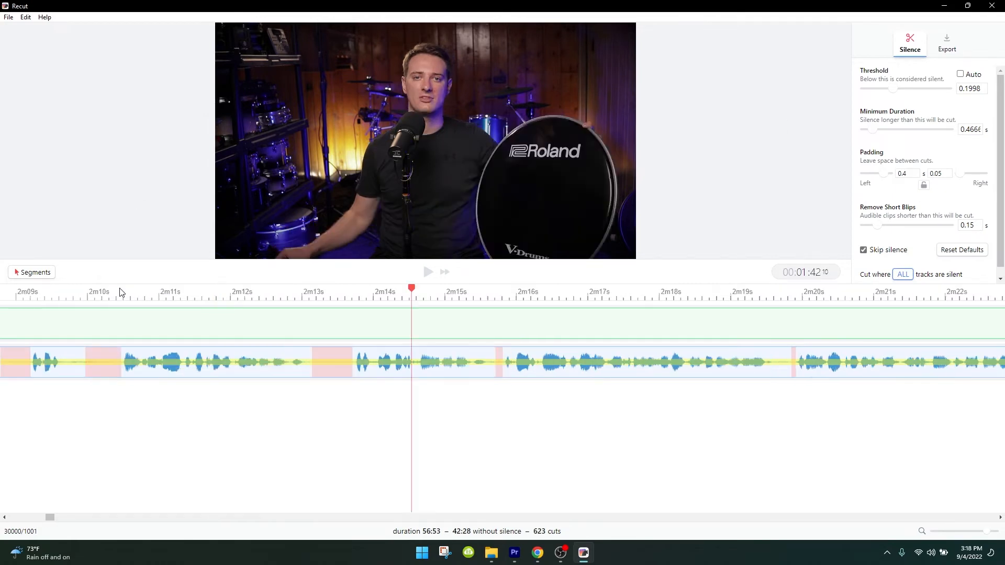
{"action": "left_click", "coordinate": [427, 272]}
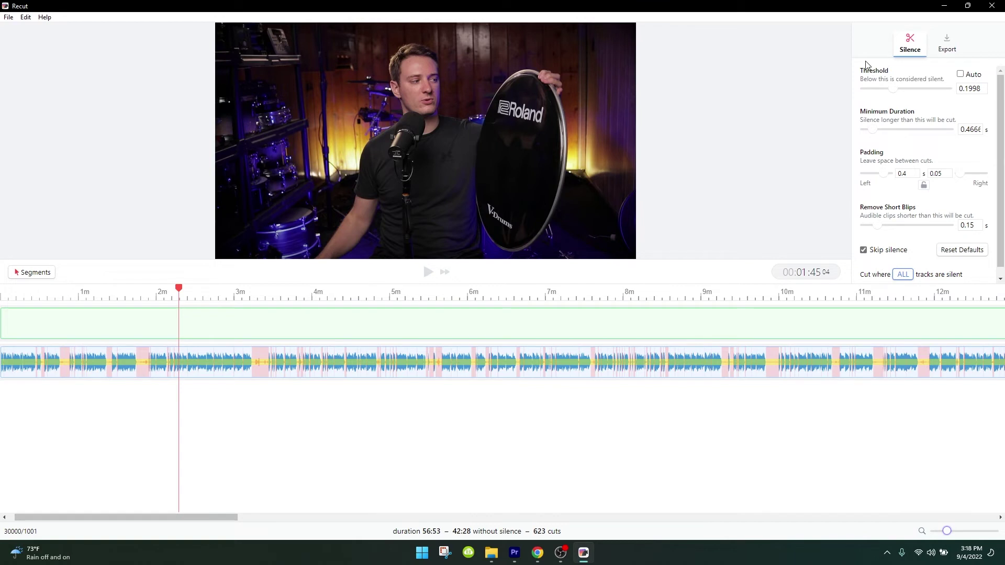
{"action": "mouse_move", "coordinate": [860, 165]}
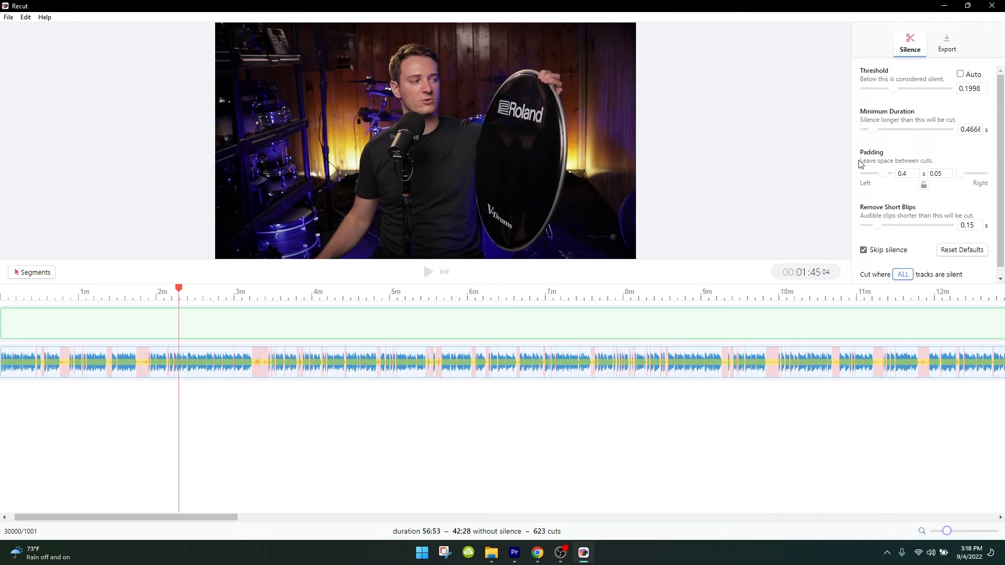
{"action": "mouse_move", "coordinate": [697, 235]}
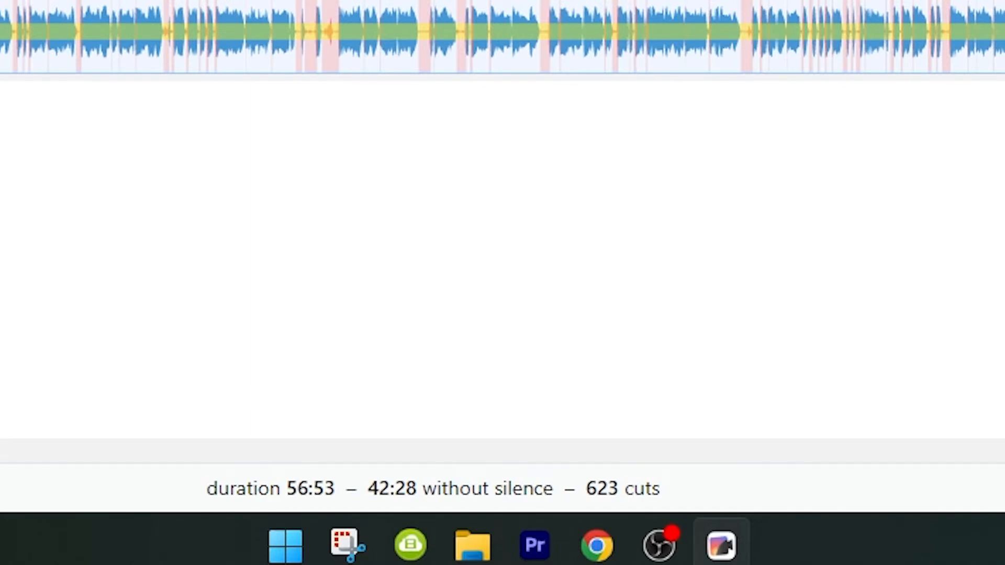
{"action": "mouse_move", "coordinate": [625, 497]}
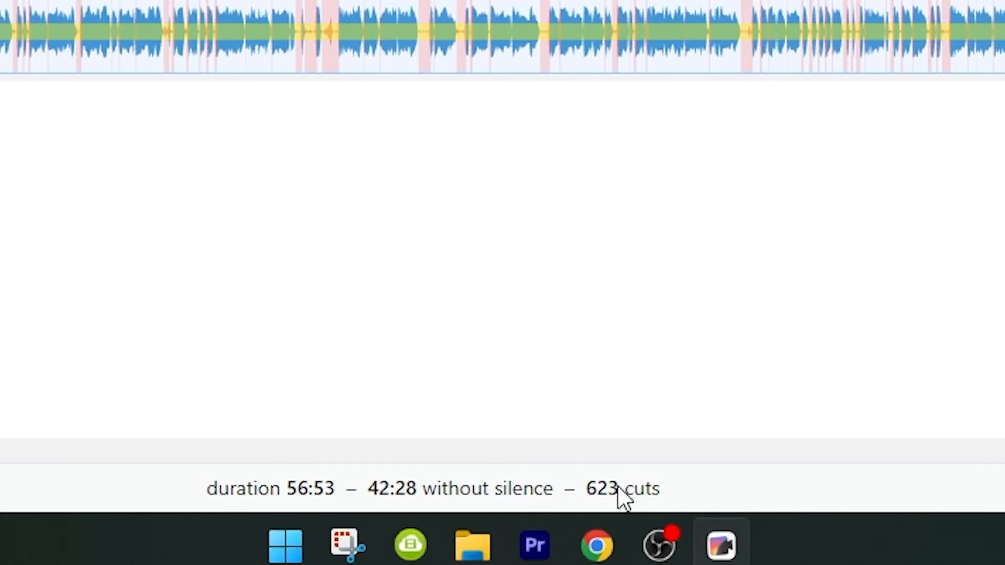
{"action": "mouse_move", "coordinate": [383, 499]}
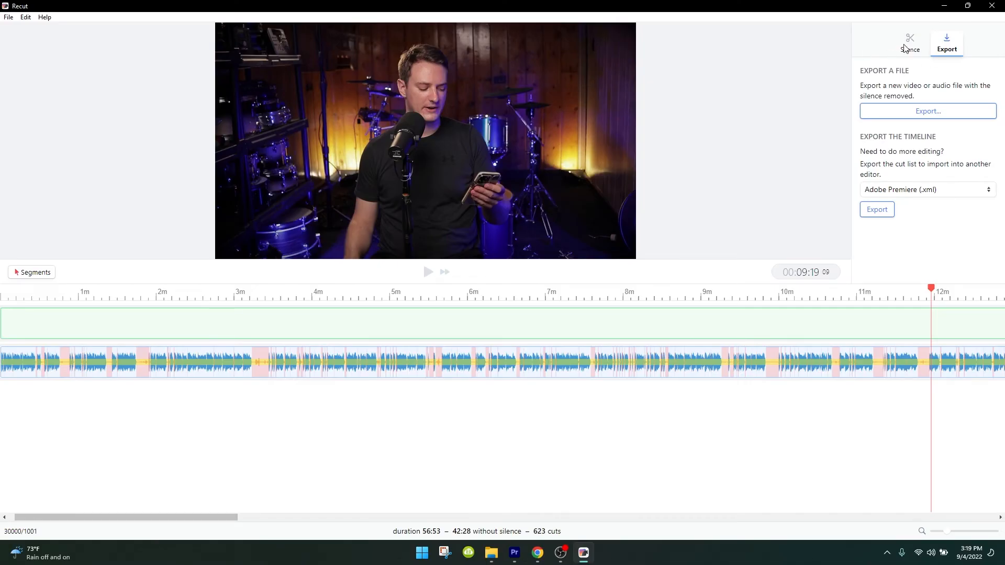
{"action": "mouse_move", "coordinate": [927, 110]}
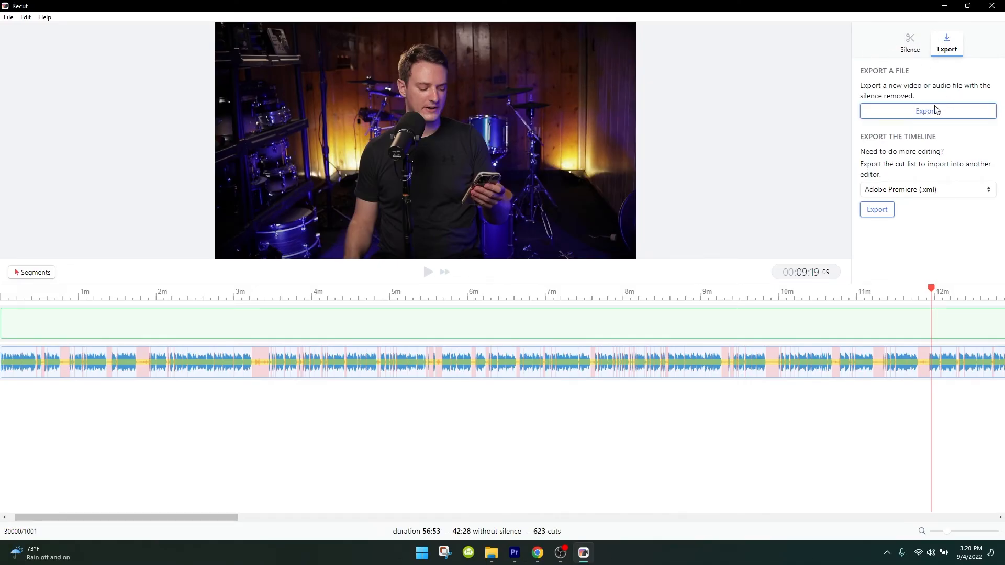
Save the Adobe Premiere XML cut list 'talking head' and reveal it in File Explorer
{"action": "left_click", "coordinate": [926, 189]}
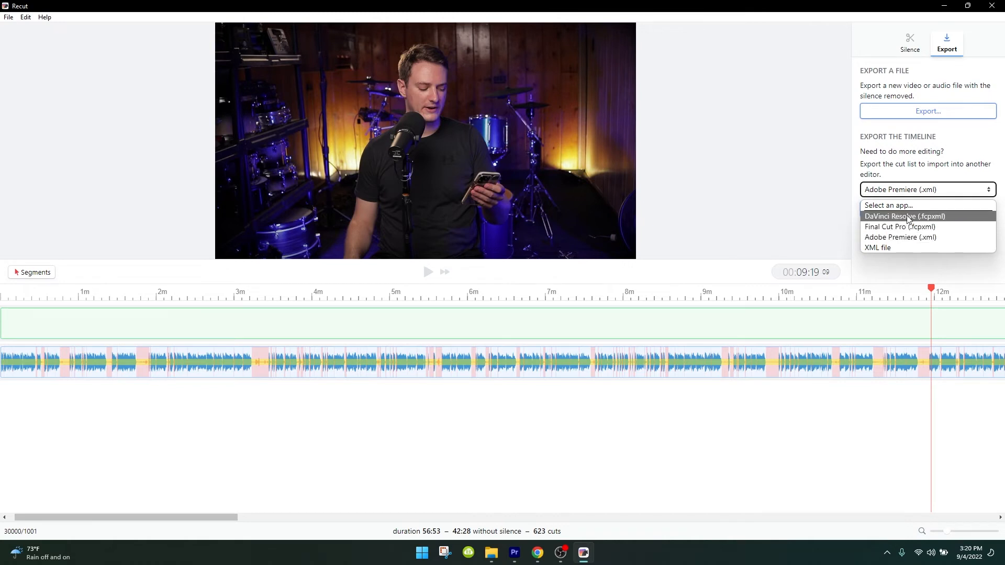
{"action": "mouse_move", "coordinate": [899, 226]}
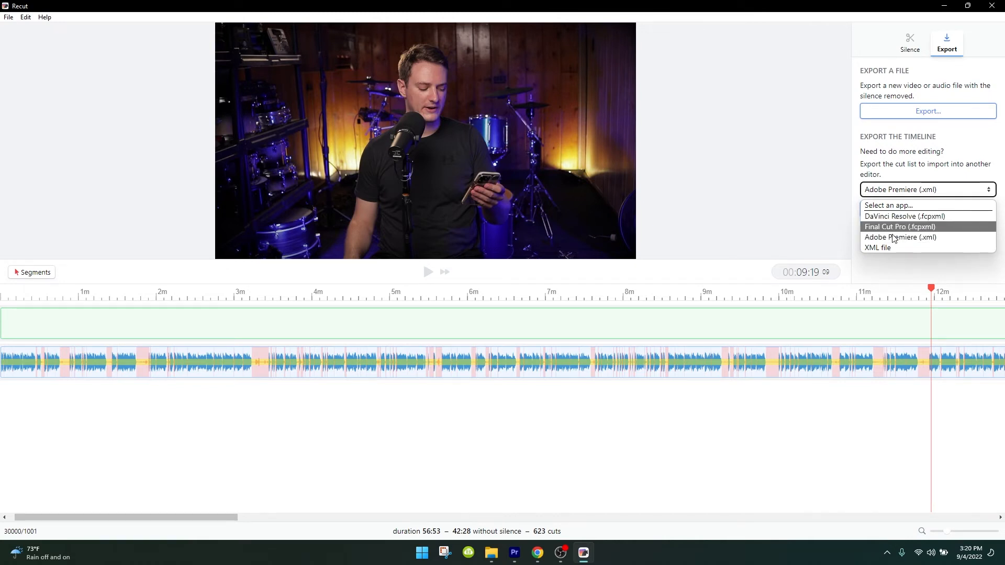
{"action": "left_click", "coordinate": [900, 237]}
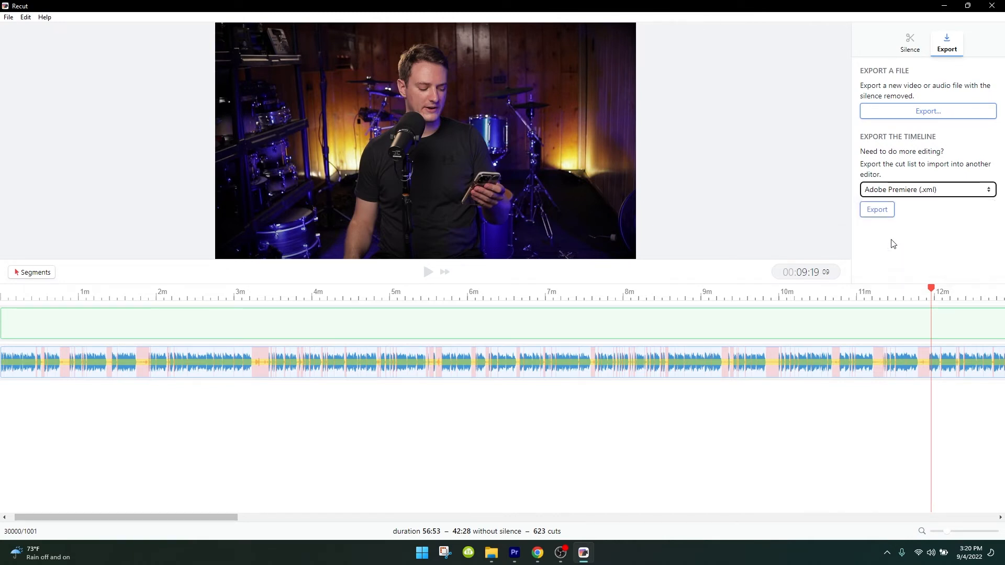
{"action": "mouse_move", "coordinate": [876, 192]}
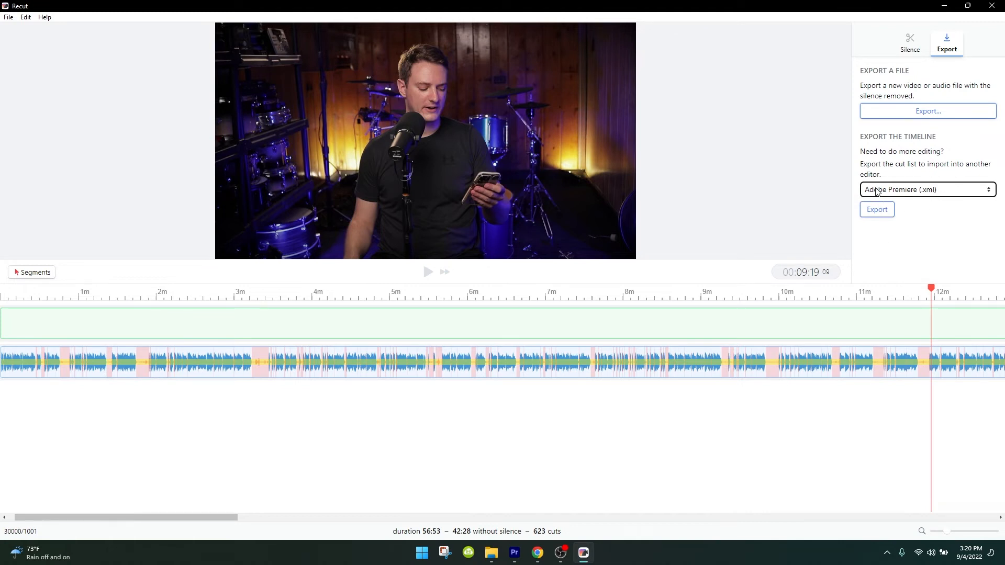
{"action": "left_click", "coordinate": [876, 209]}
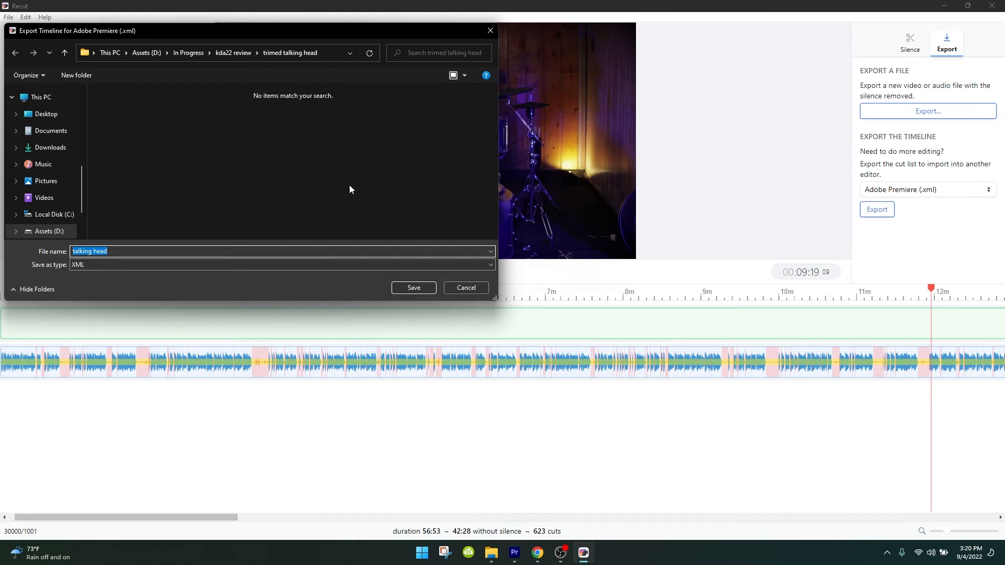
{"action": "left_click", "coordinate": [413, 288]}
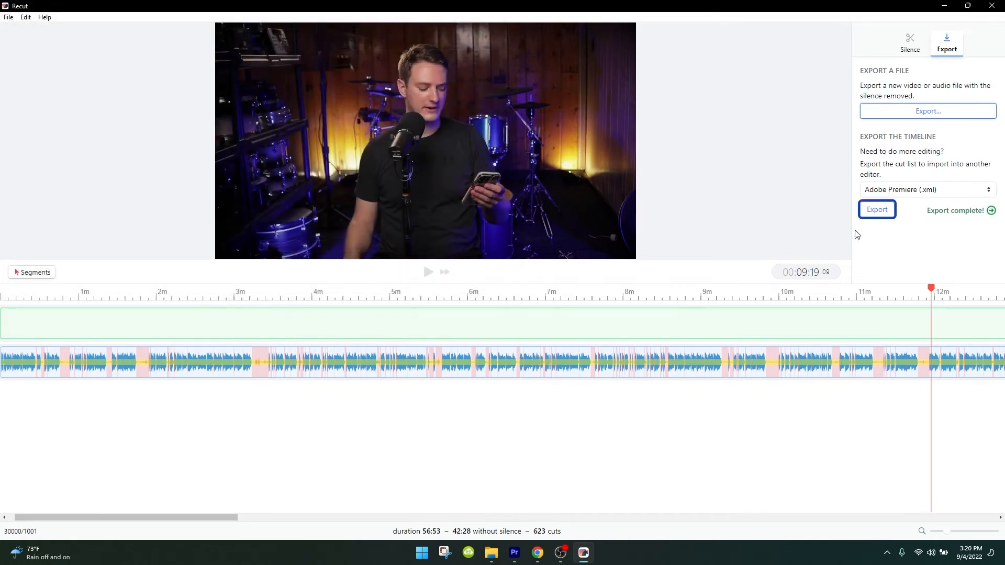
{"action": "mouse_move", "coordinate": [968, 207]}
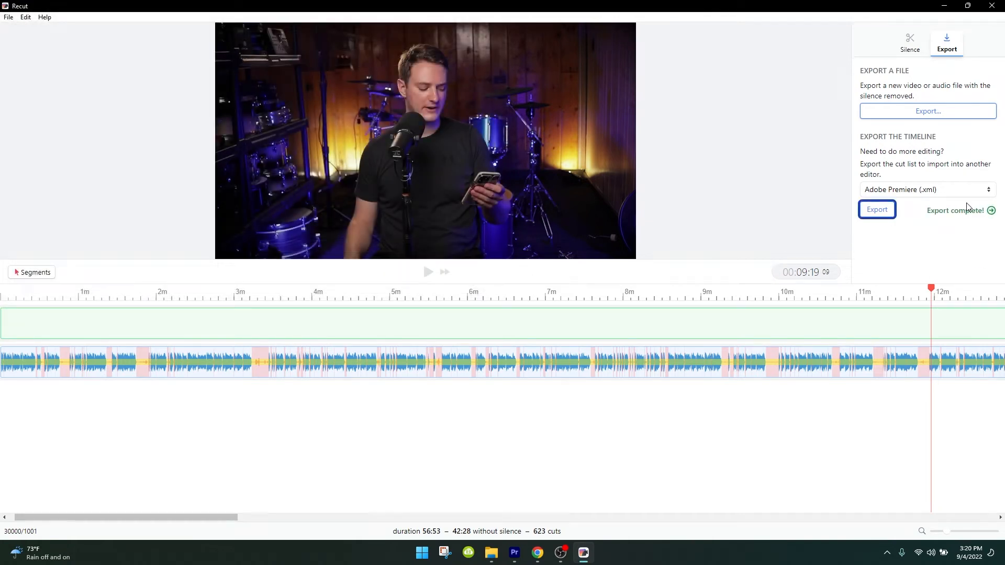
{"action": "left_click", "coordinate": [513, 553]}
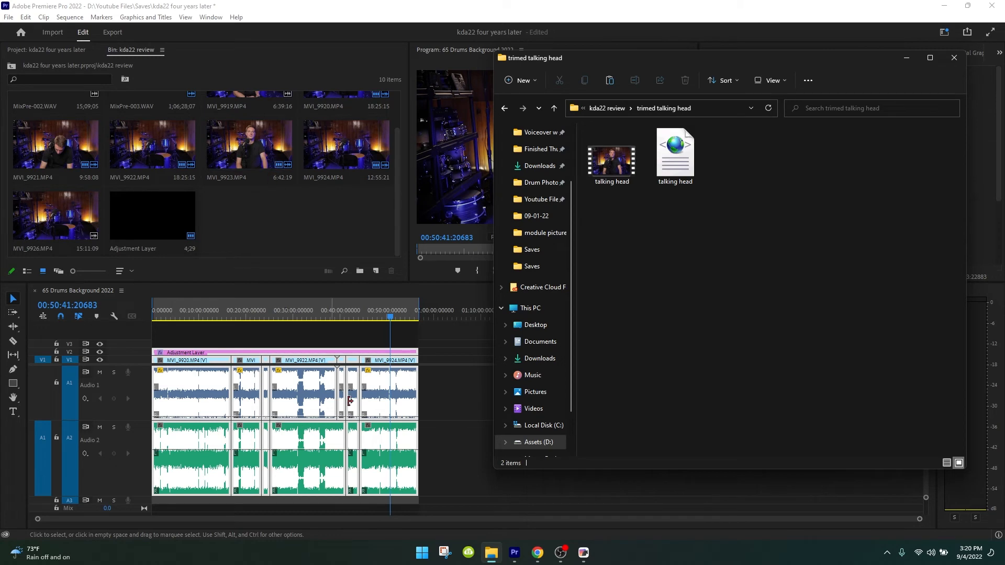
{"action": "mouse_move", "coordinate": [259, 365]}
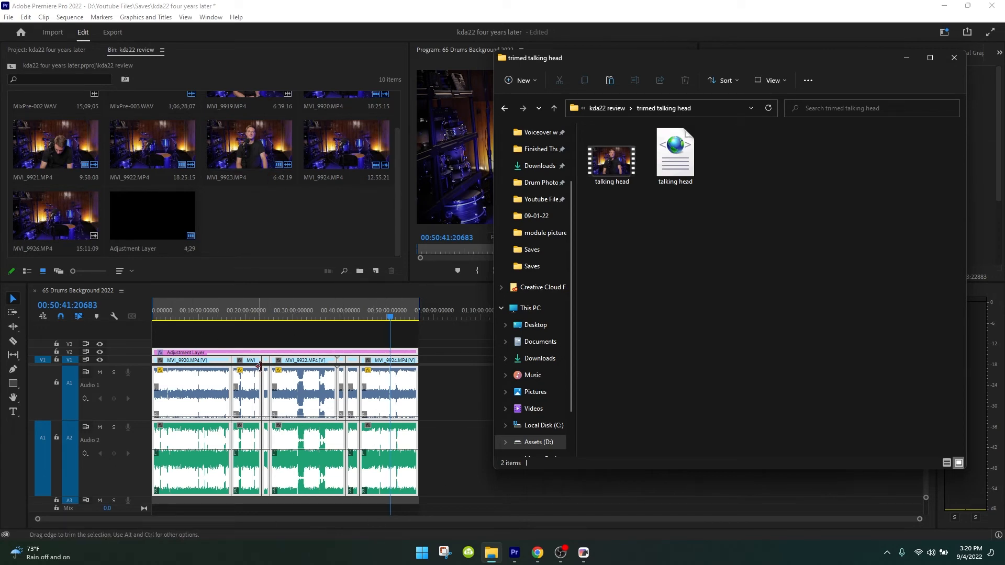
Import the talking head XML into Premiere's project bin and open its cut sequence
{"action": "left_click", "coordinate": [674, 154]}
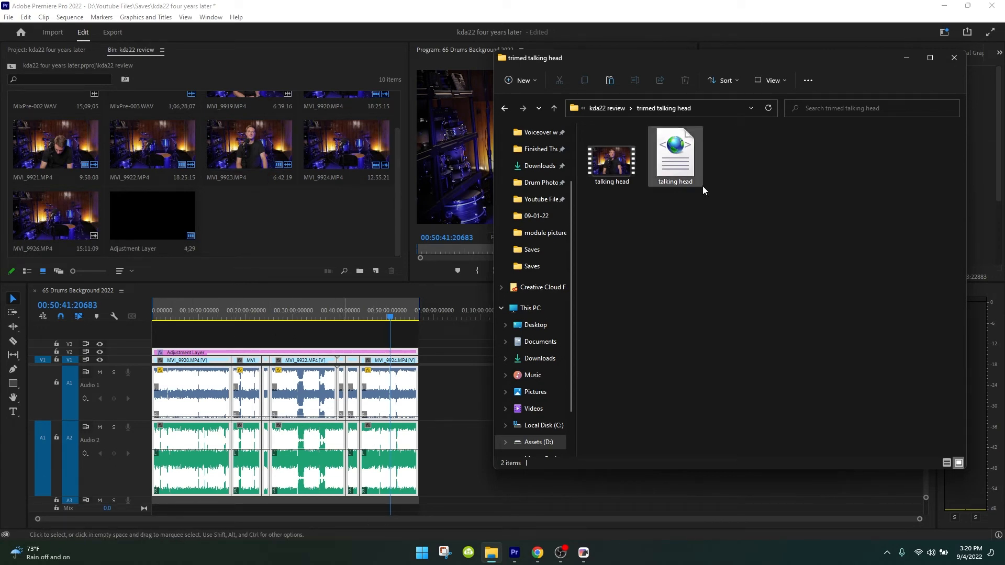
{"action": "left_click", "coordinate": [674, 156]}
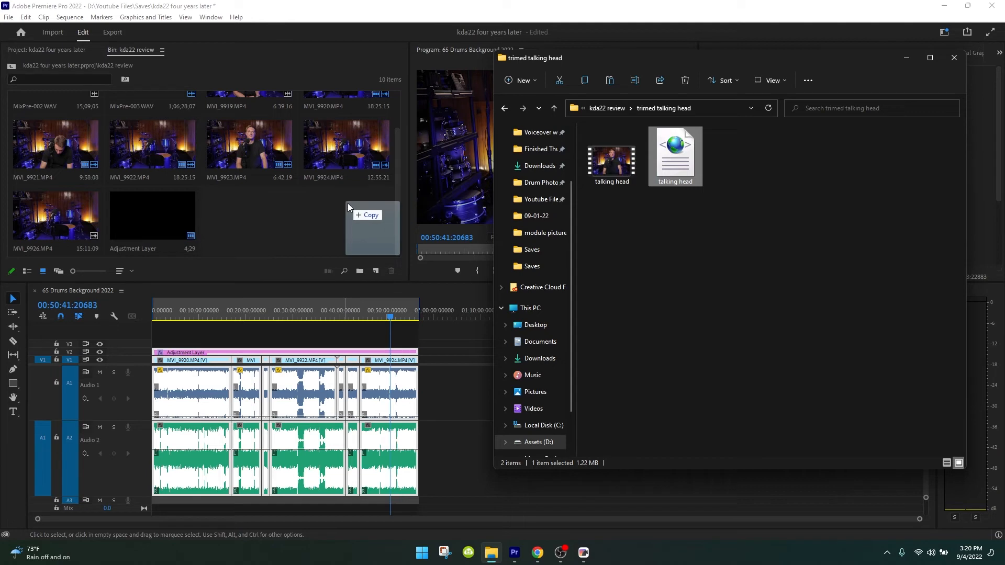
{"action": "double_click", "coordinate": [674, 151]}
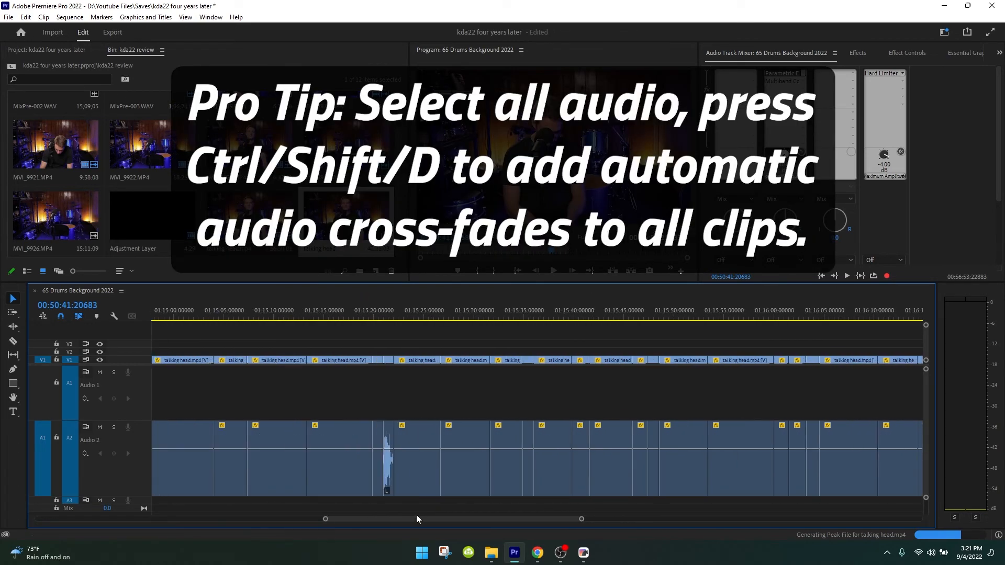
{"action": "left_click", "coordinate": [582, 552]}
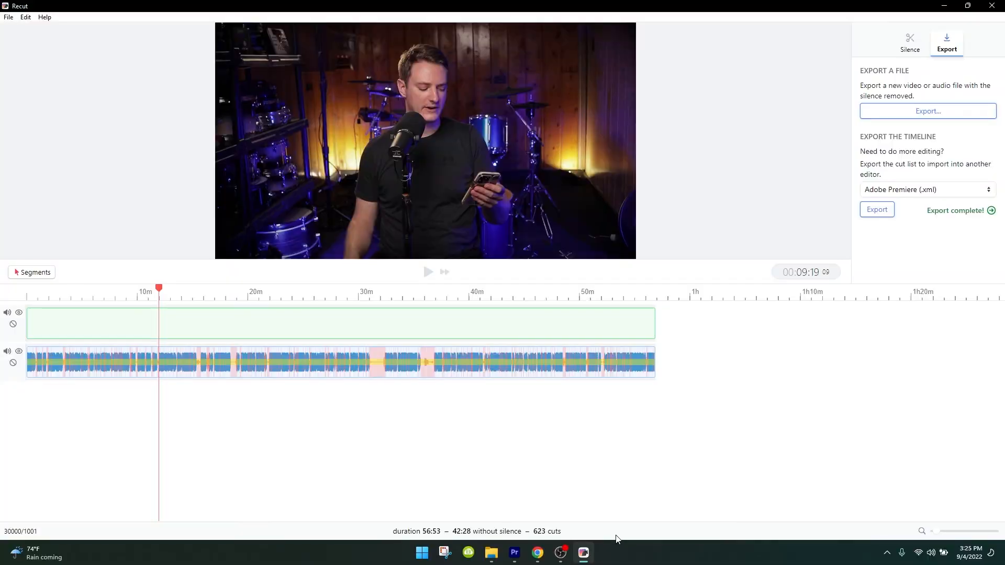
{"action": "mouse_move", "coordinate": [174, 301]}
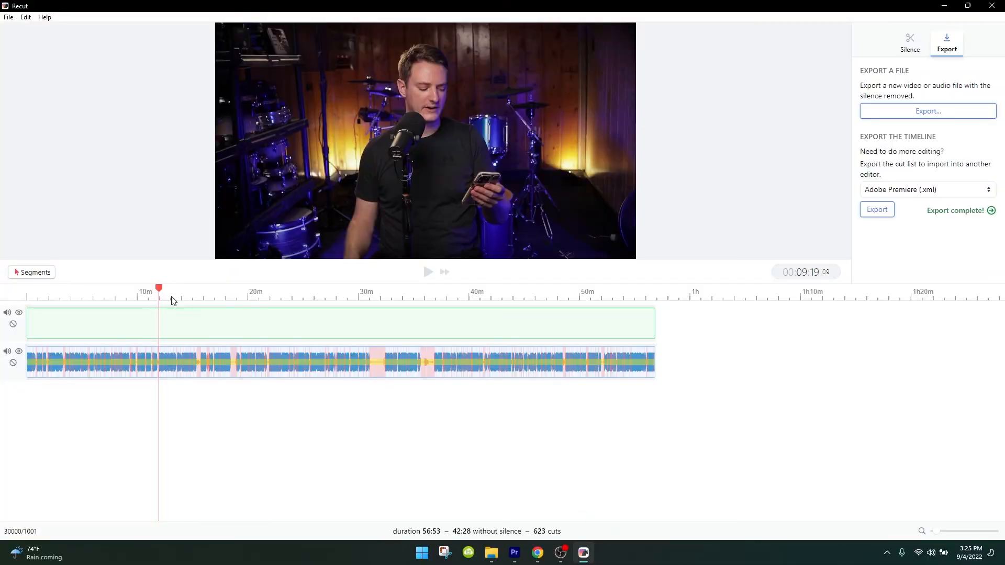
{"action": "mouse_move", "coordinate": [800, 322]}
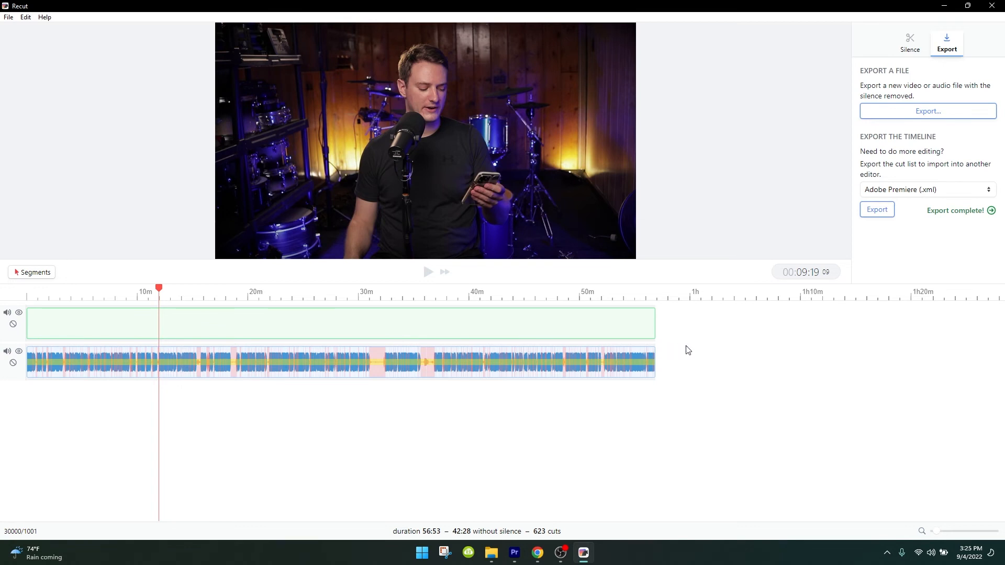
{"action": "mouse_move", "coordinate": [680, 335]}
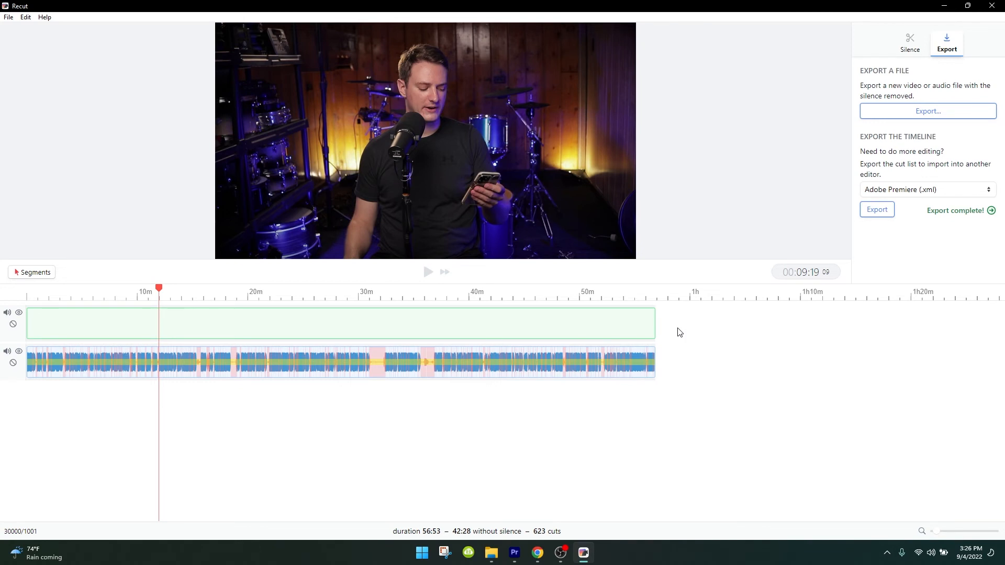
{"action": "mouse_move", "coordinate": [658, 345]}
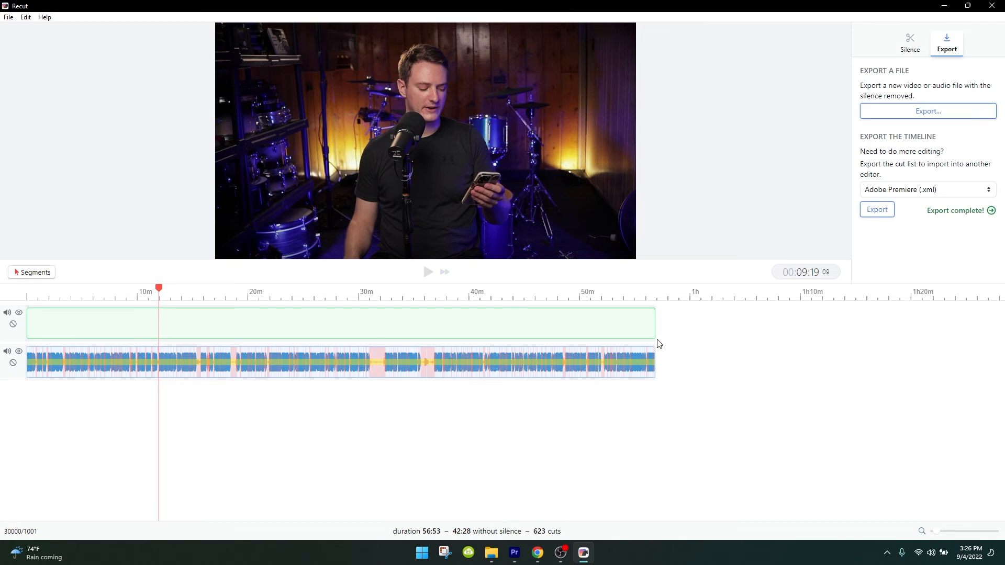
{"action": "mouse_move", "coordinate": [623, 435]}
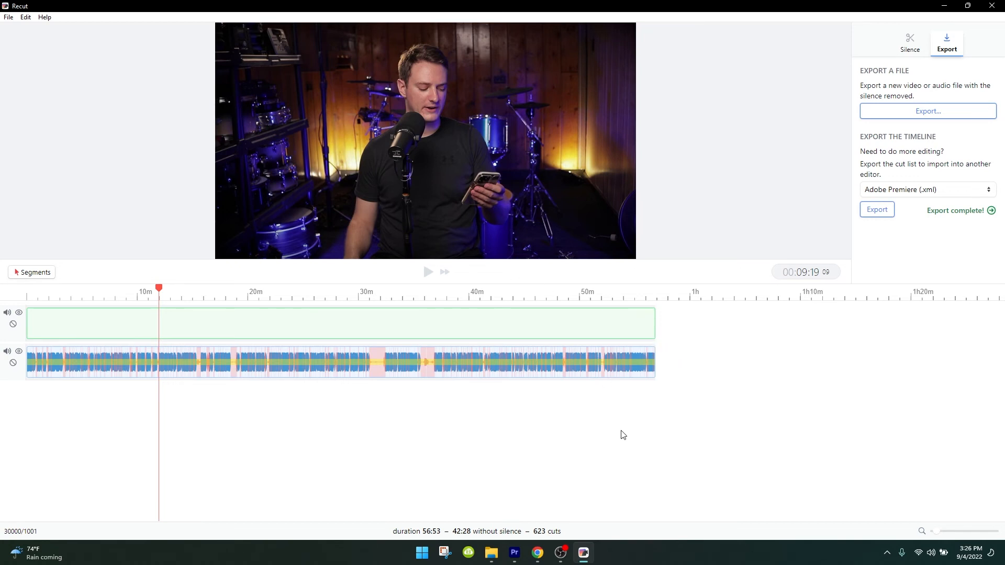
{"action": "mouse_move", "coordinate": [705, 331]}
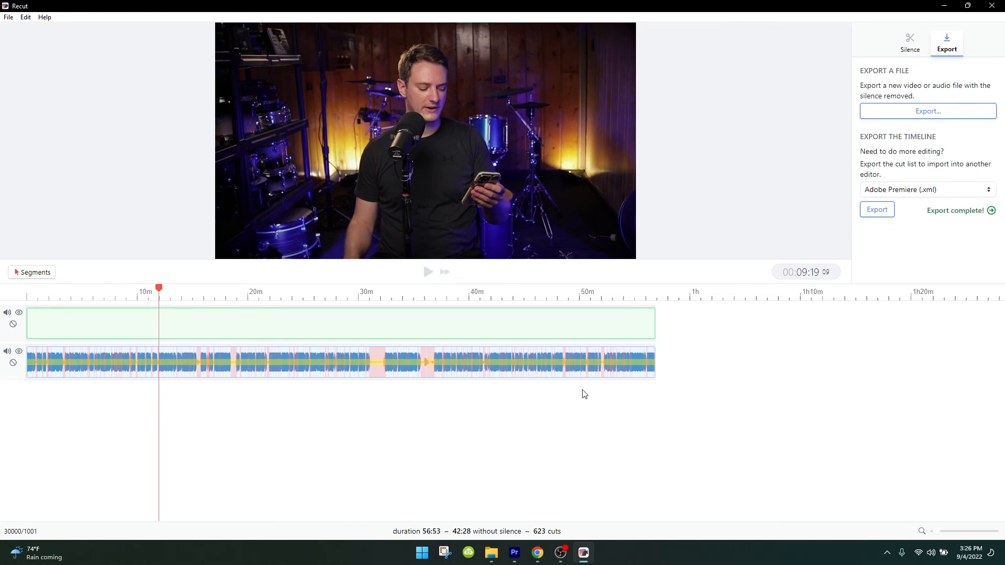
{"action": "mouse_move", "coordinate": [416, 480]}
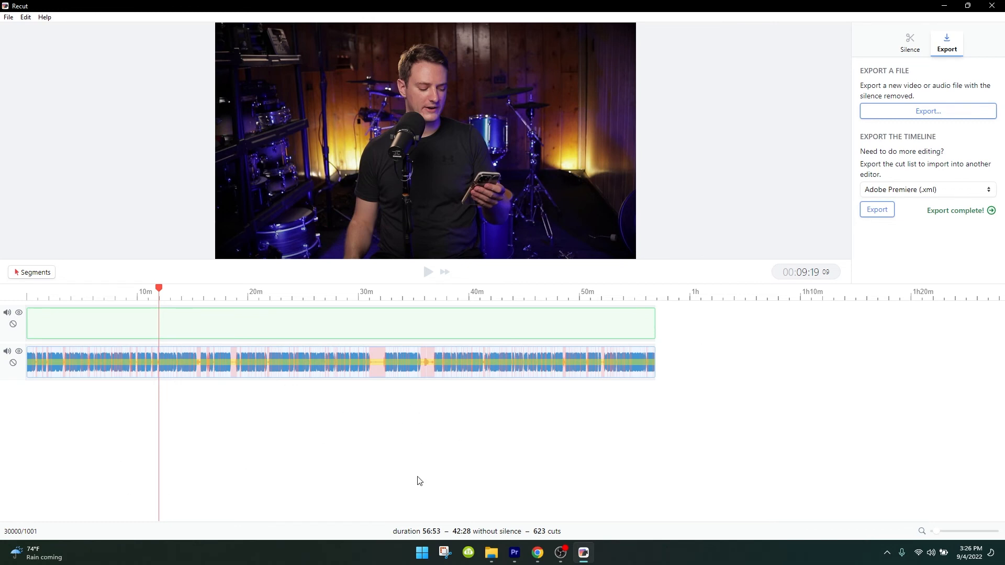
{"action": "left_click", "coordinate": [513, 552]}
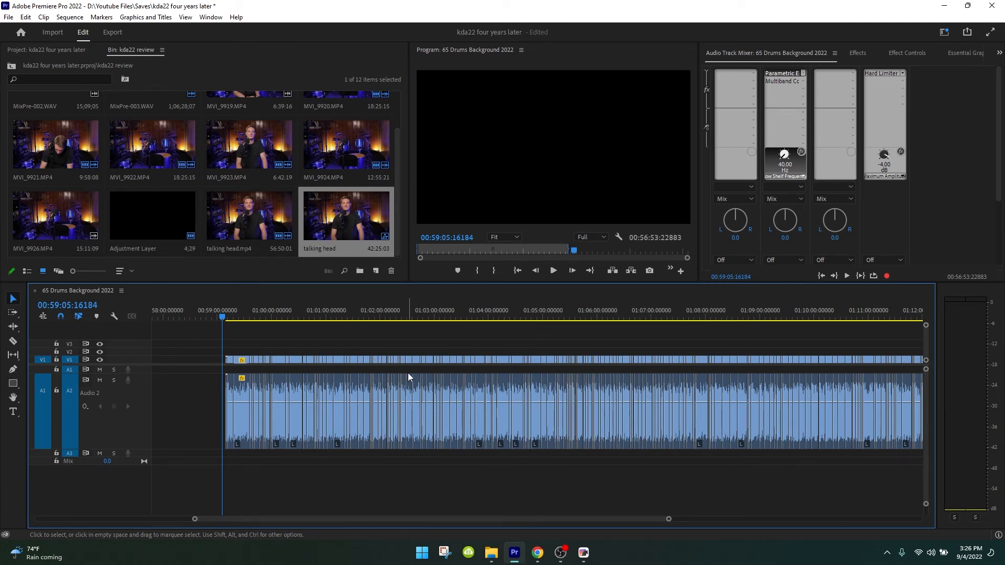
{"action": "mouse_move", "coordinate": [294, 378]}
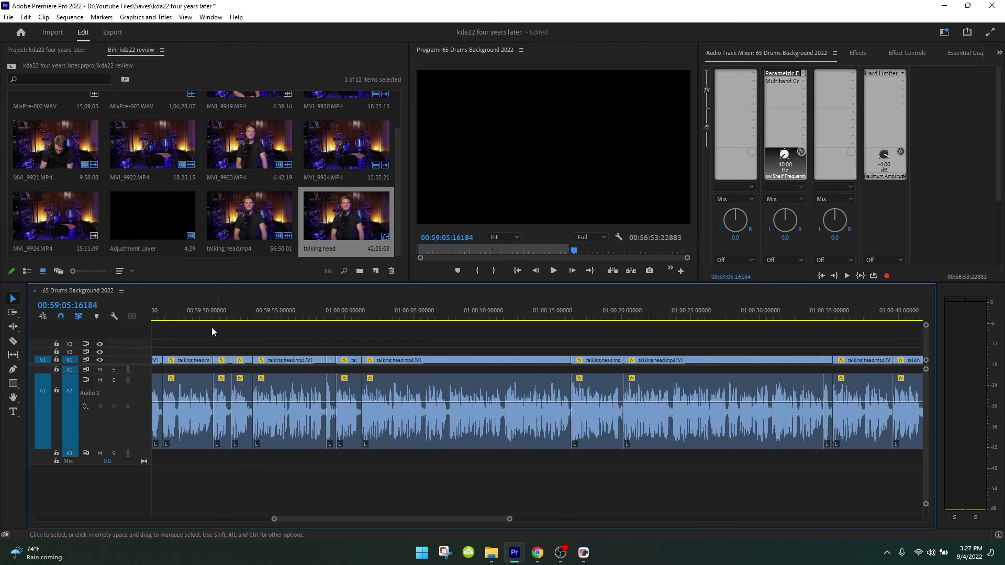
Inspect the talking head sequence's cut clips in Premiere's timeline, then bring Recut forward
{"action": "left_click", "coordinate": [461, 410]}
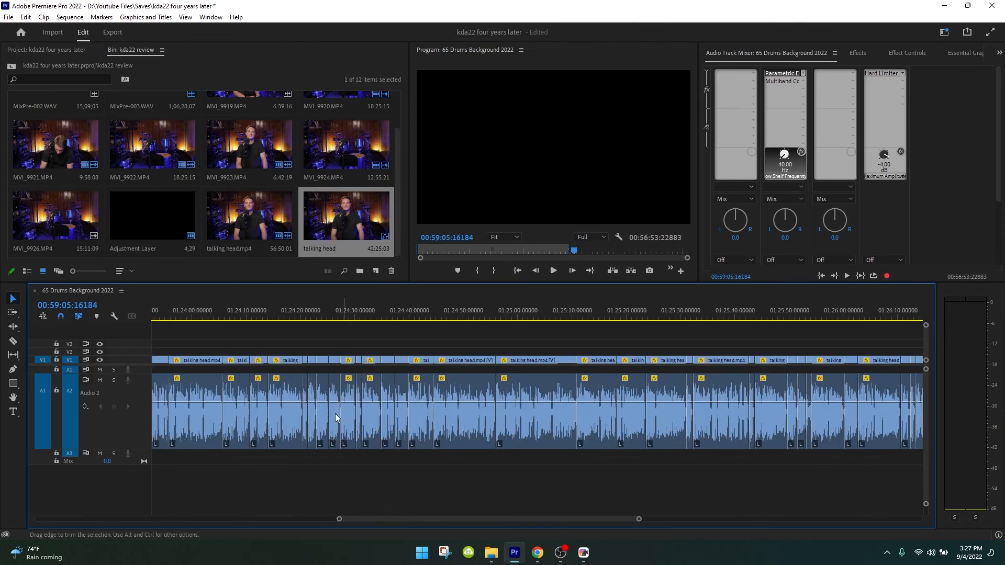
{"action": "left_click", "coordinate": [288, 410]}
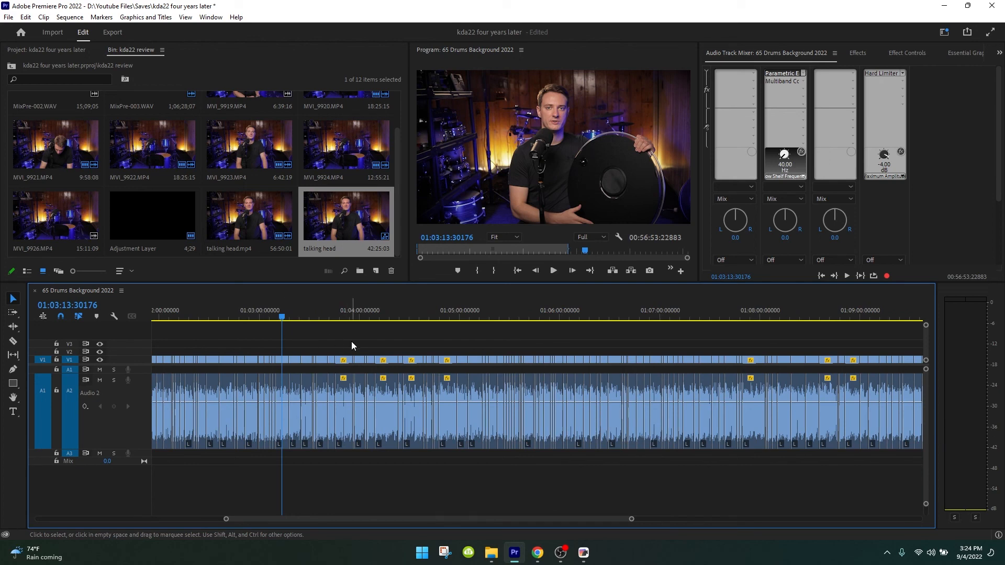
{"action": "scroll", "scroll_direction": "left", "scroll_amount": 3}
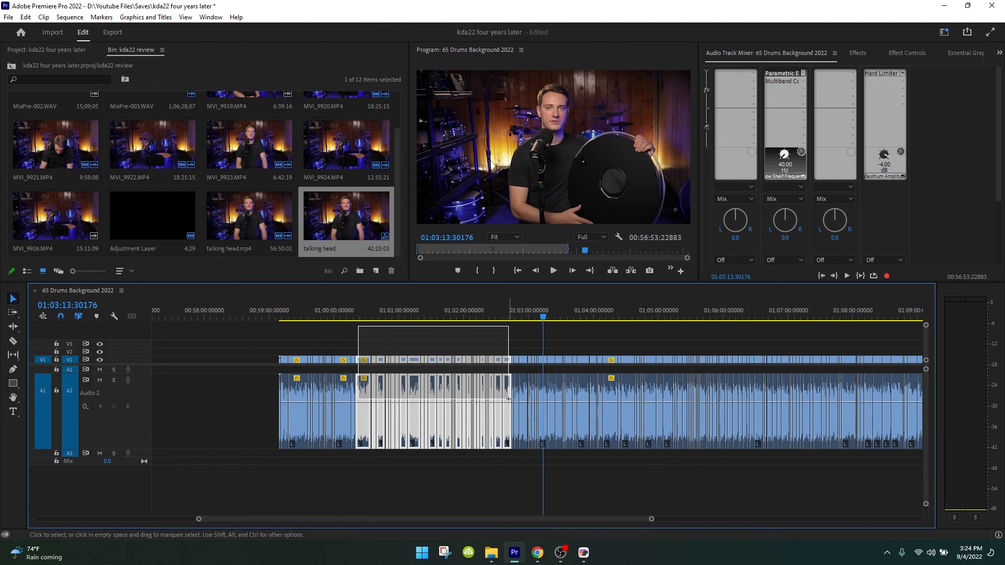
{"action": "left_click", "coordinate": [366, 339]}
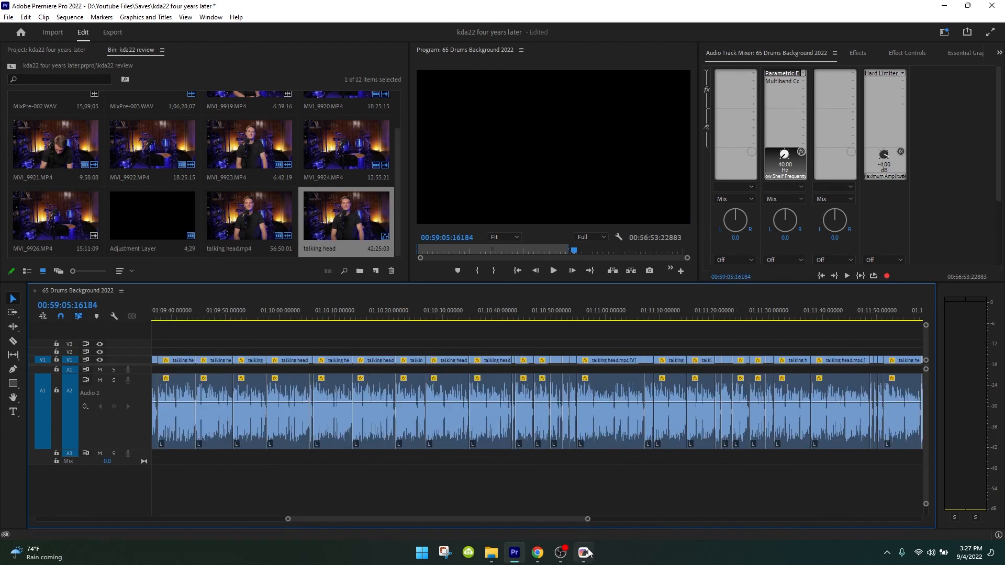
{"action": "left_click", "coordinate": [582, 551]}
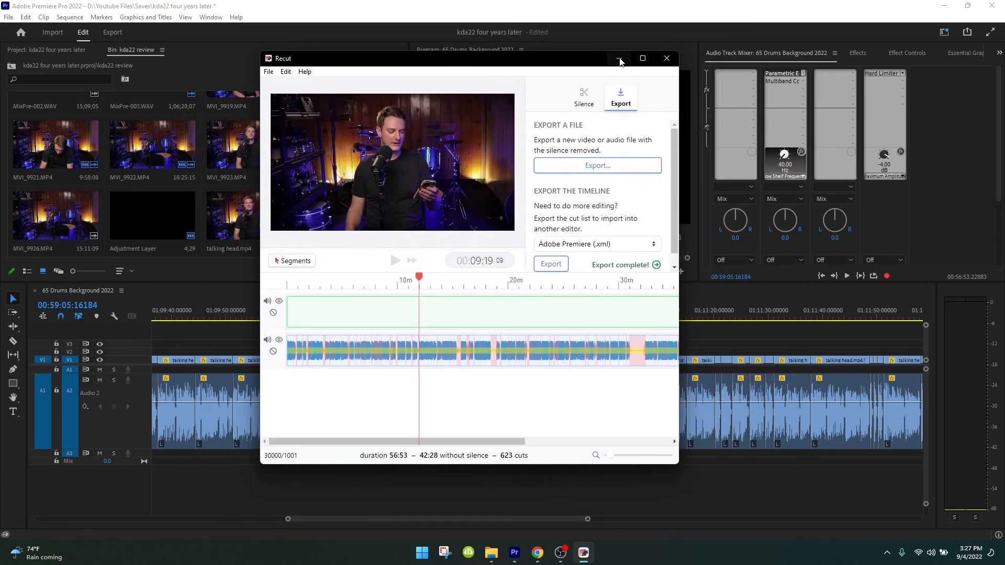
{"action": "mouse_move", "coordinate": [516, 288]}
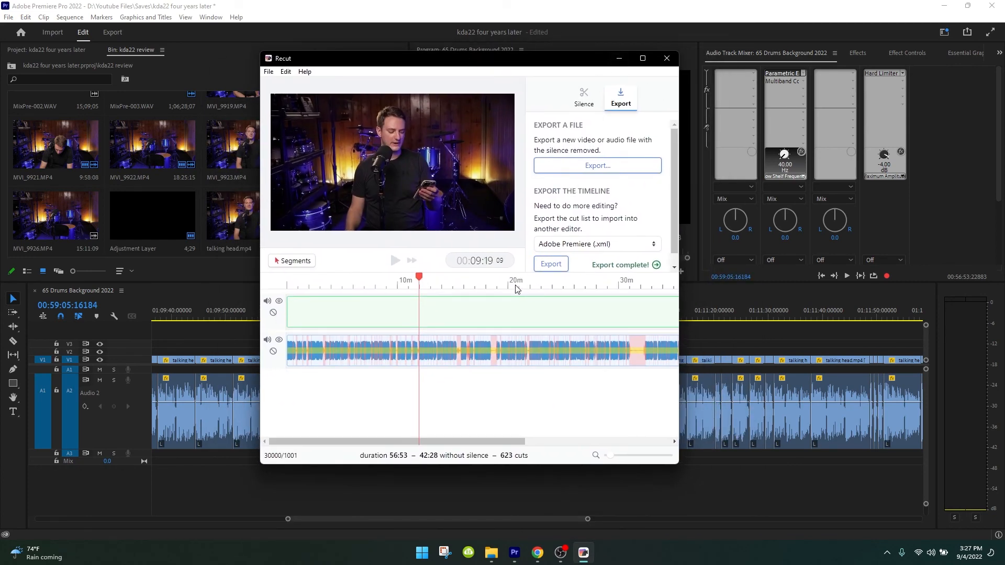